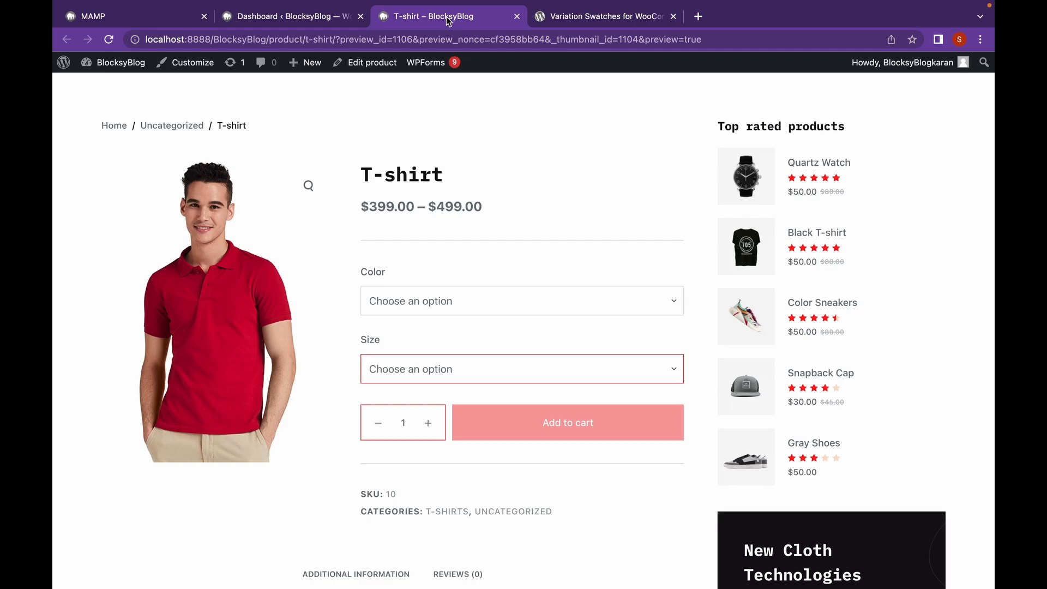
mouse_move(397, 297)
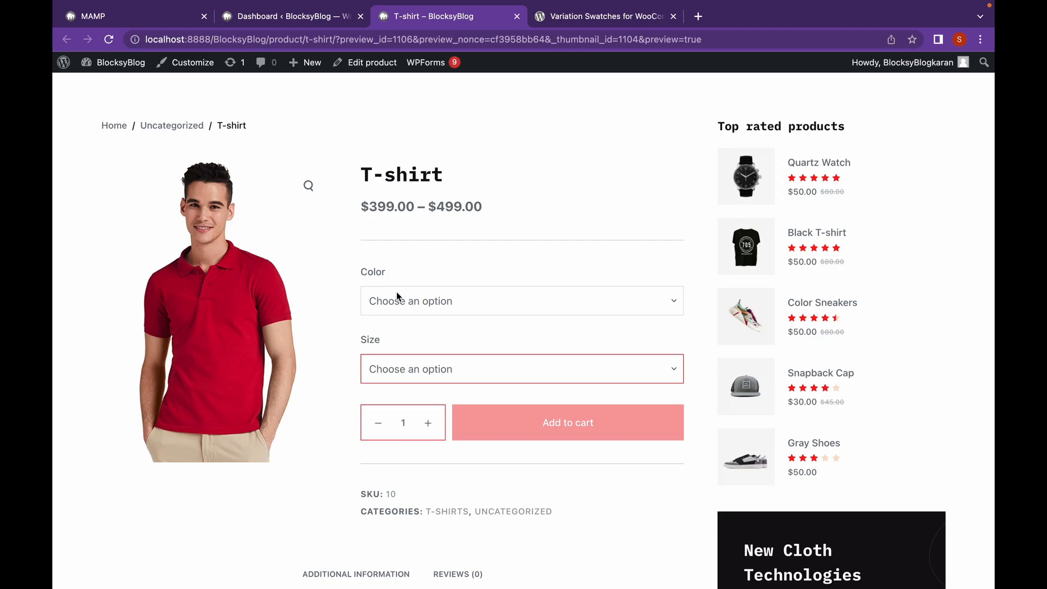
Select White colour and size L on the T-shirt preview, showing the $399.00 white shirt
click(520, 300)
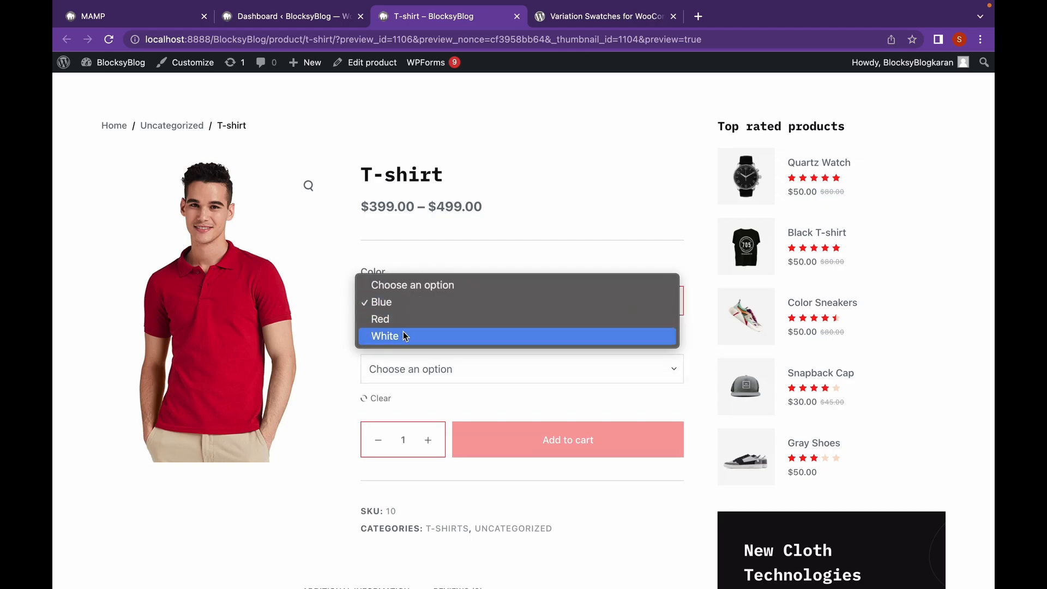
click(384, 336)
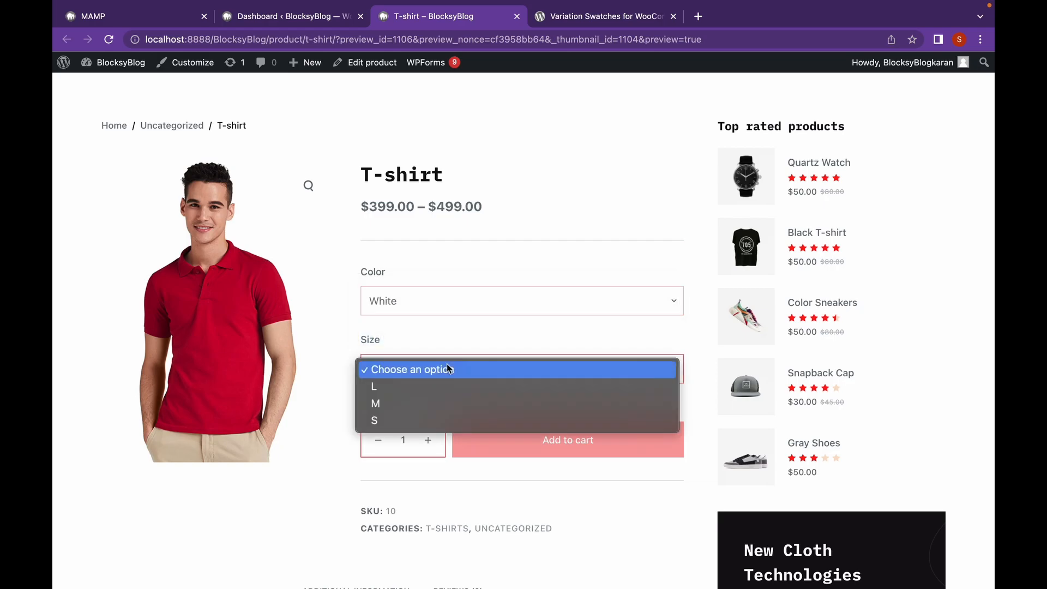
mouse_move(457, 341)
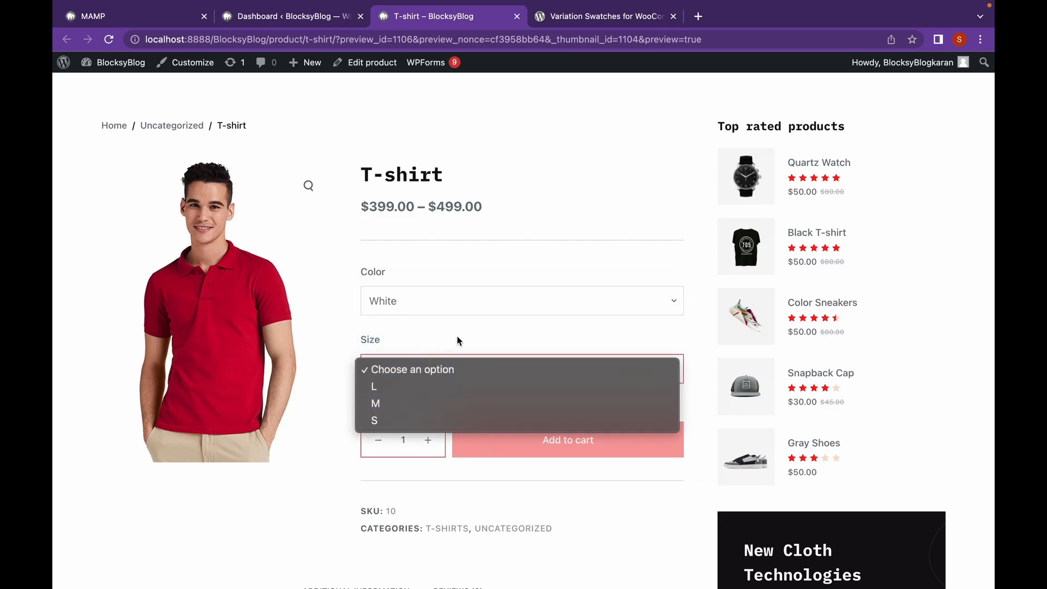
mouse_move(426, 386)
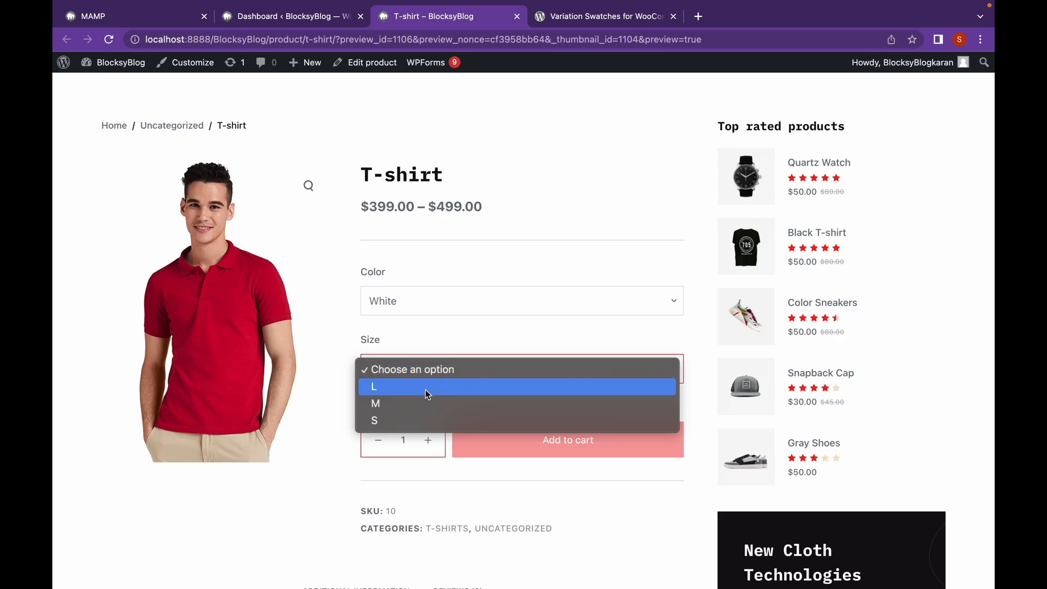
click(373, 386)
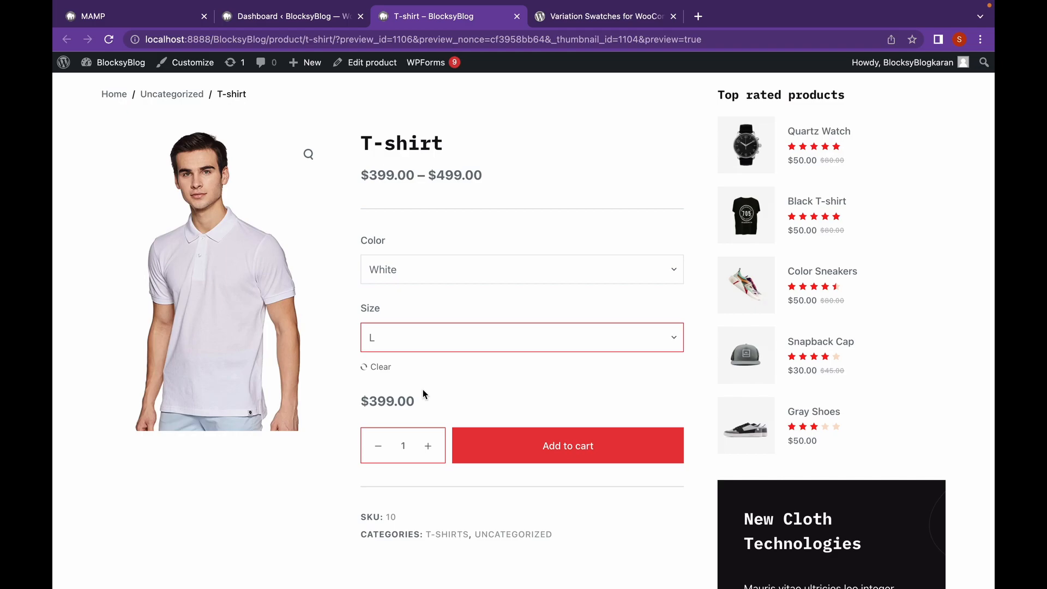
mouse_move(354, 262)
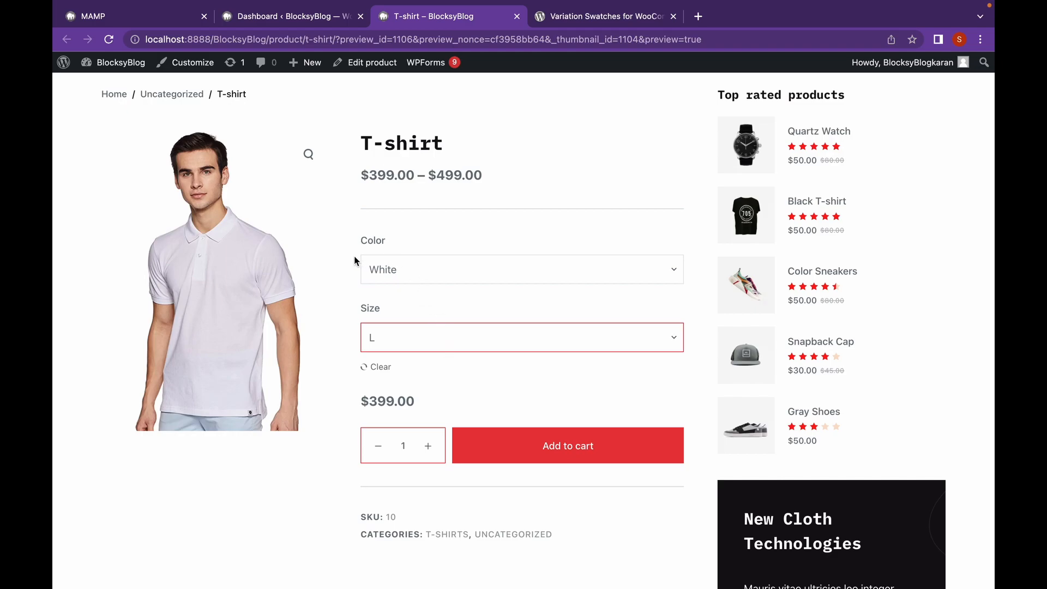
mouse_move(366, 302)
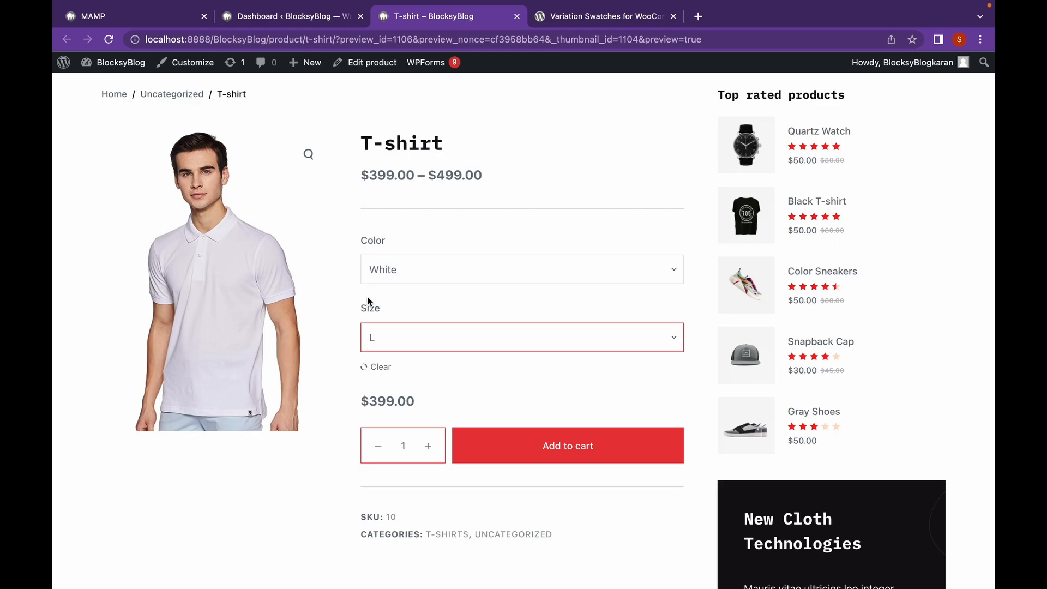
mouse_move(393, 341)
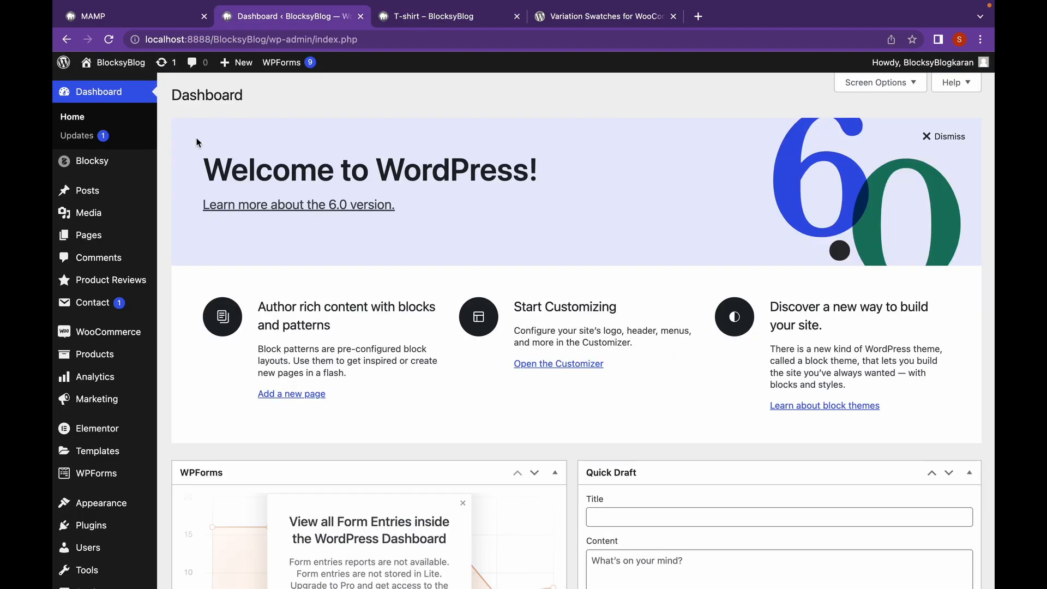
mouse_move(91, 525)
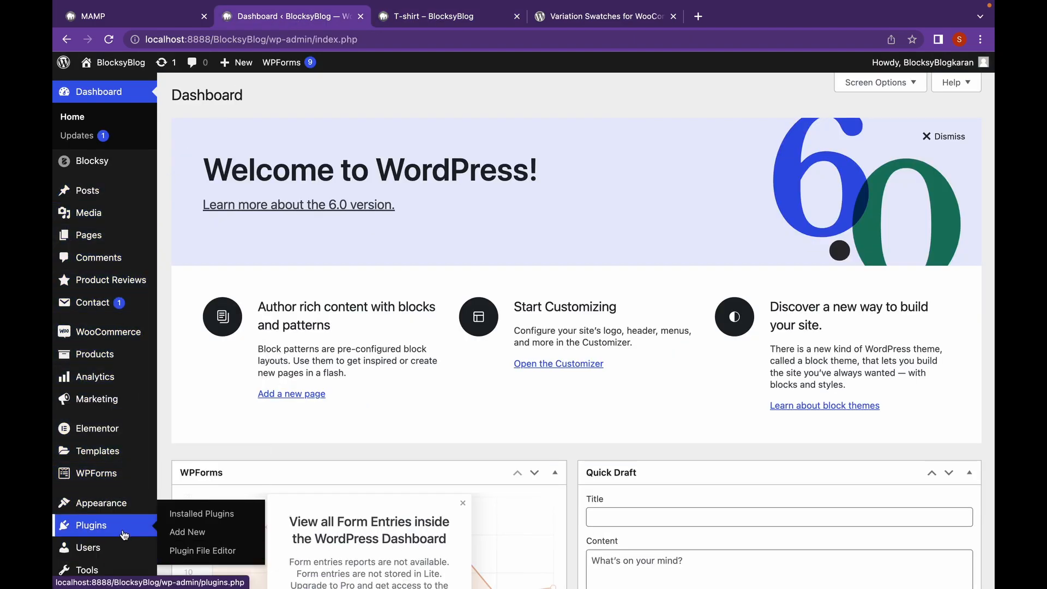
Search plugins for 'varia', install Variation Swatches for WooCommerce, and download its zip
click(188, 532)
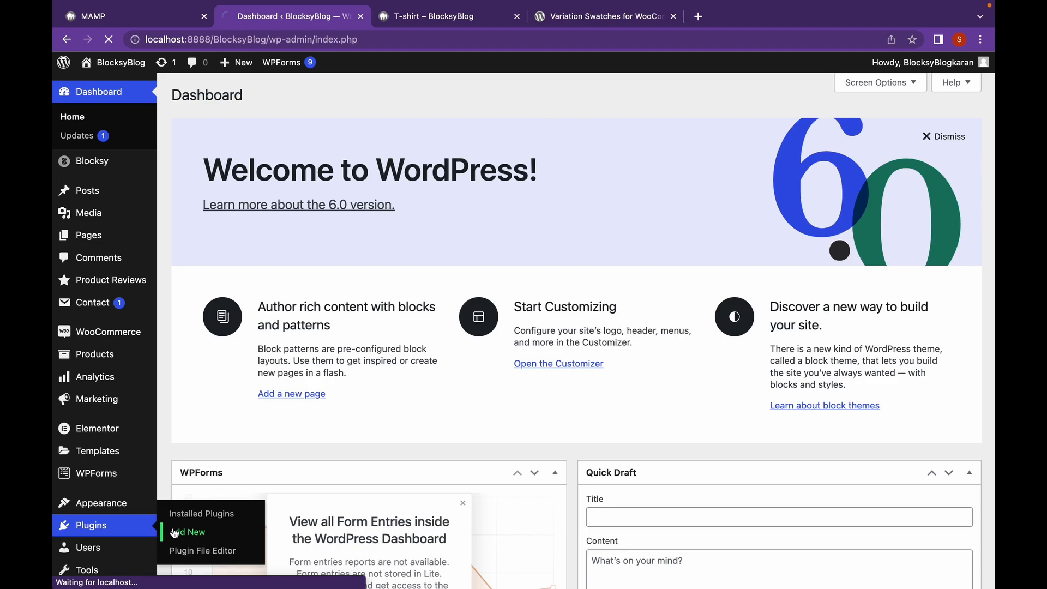
click(193, 532)
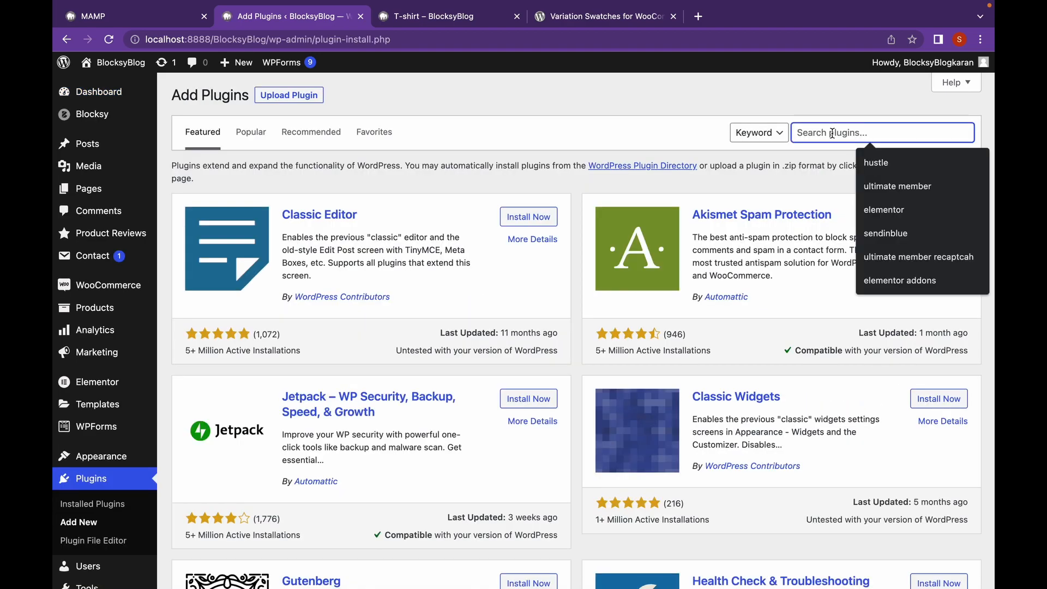
text(variation)
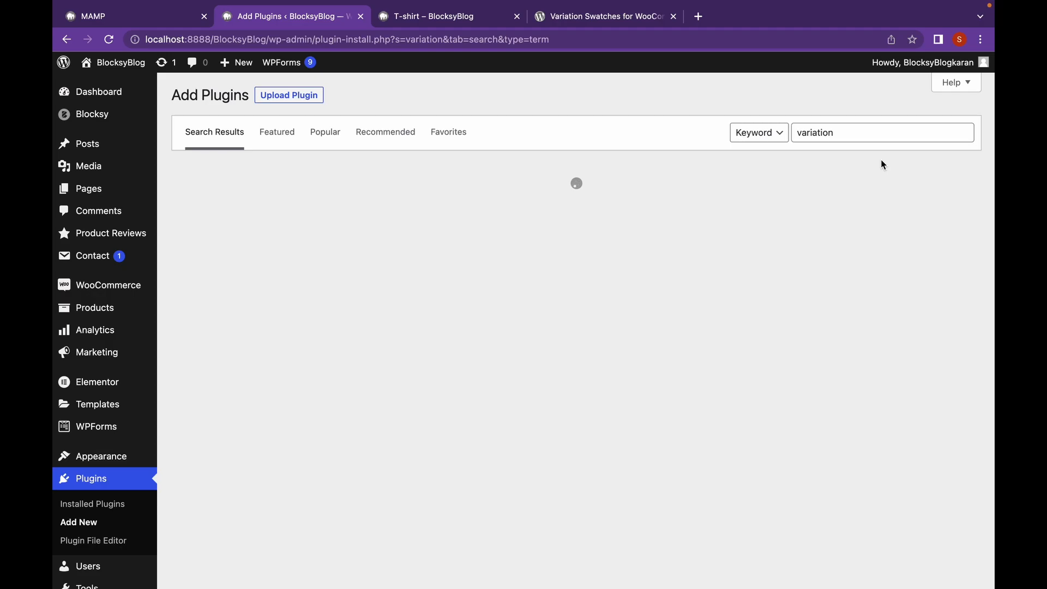
mouse_move(590, 93)
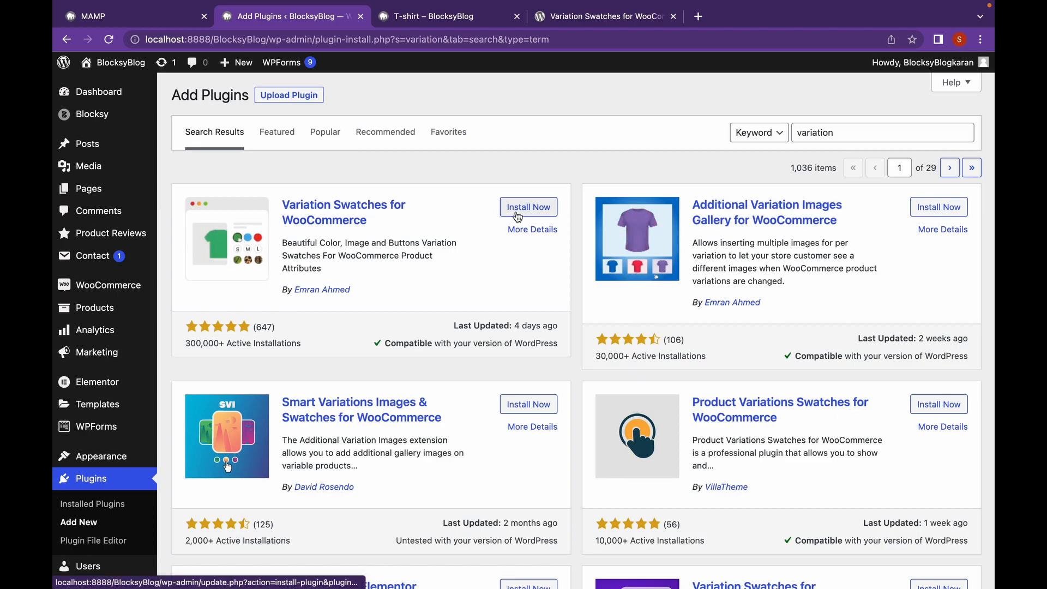
click(527, 206)
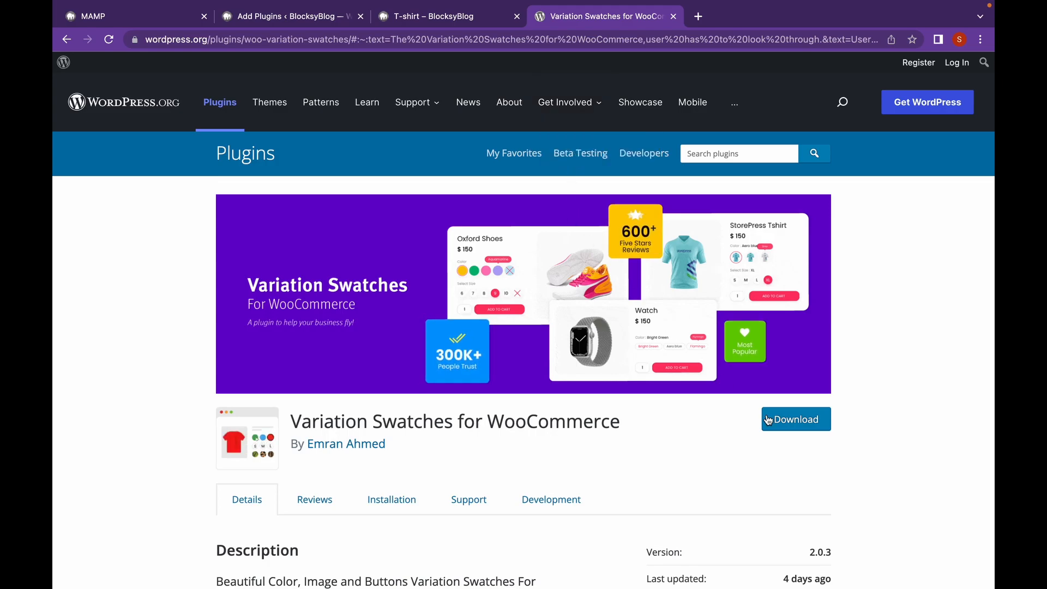
click(795, 419)
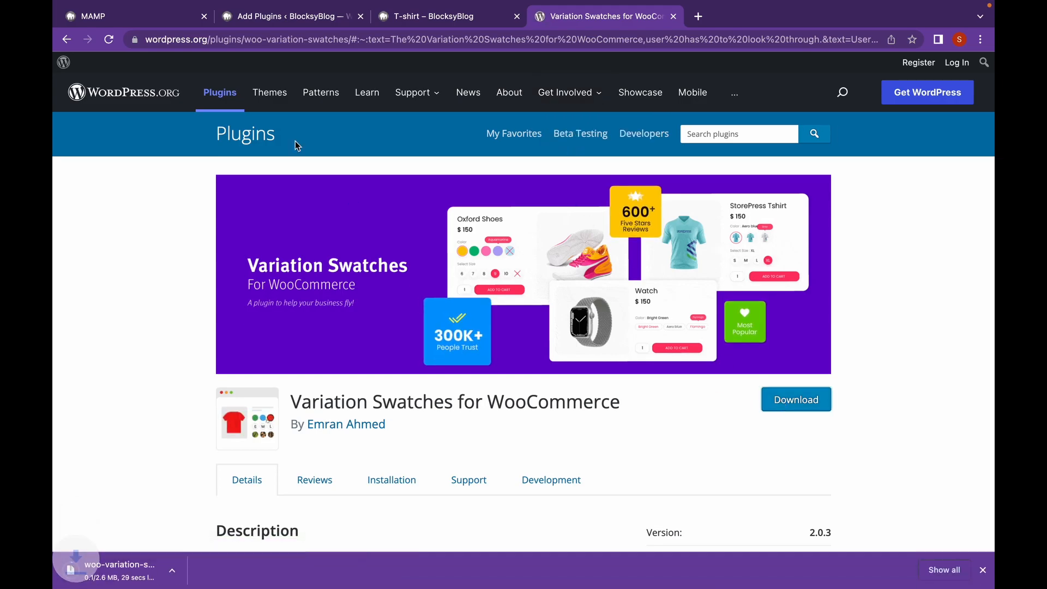
click(291, 51)
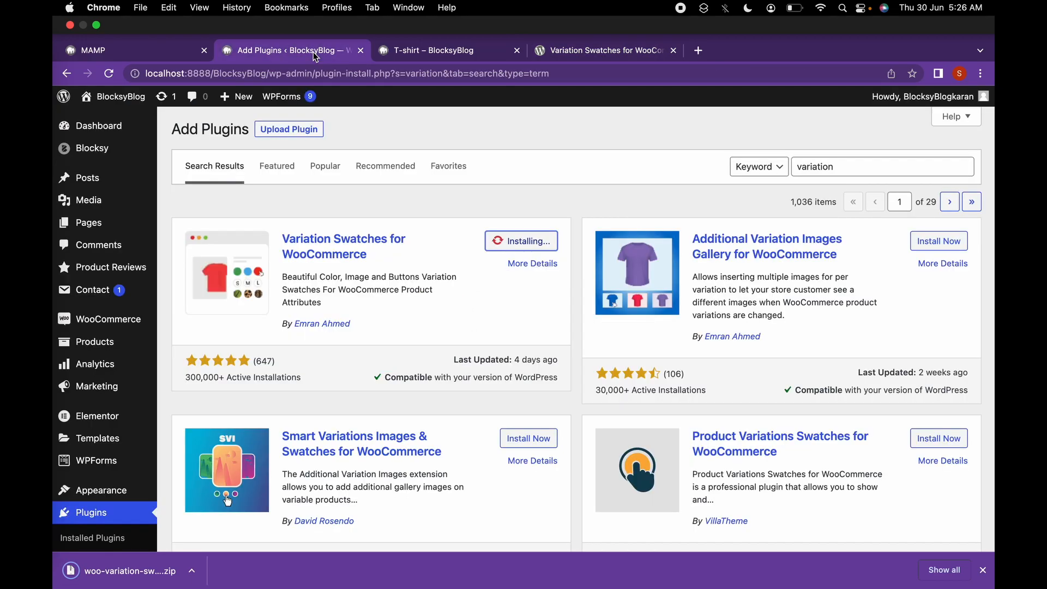
Upload woo-variation-swatches.zip and activate the Variation Swatches plugin
click(289, 128)
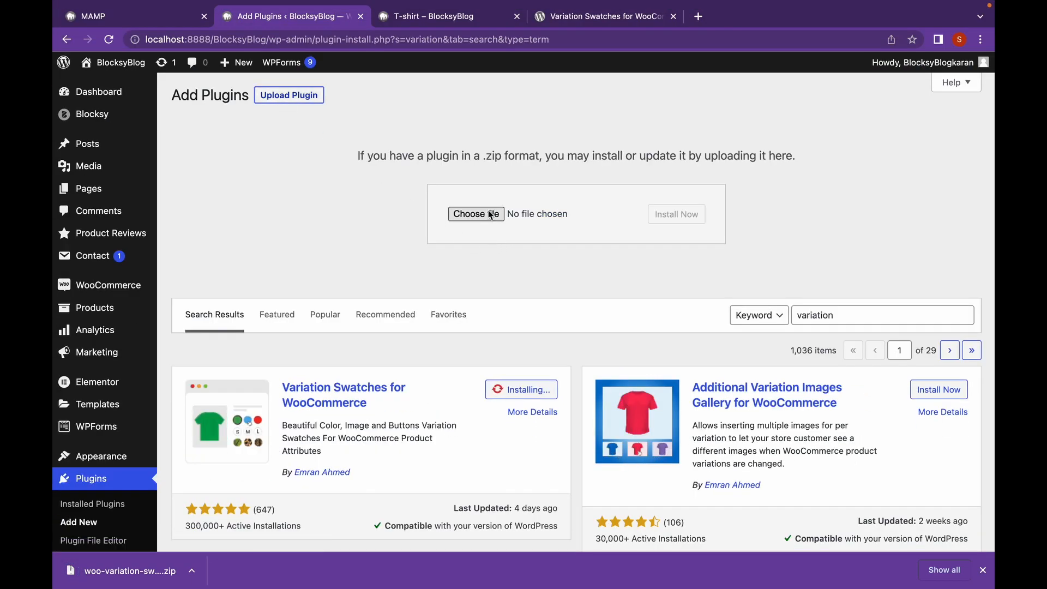
click(476, 214)
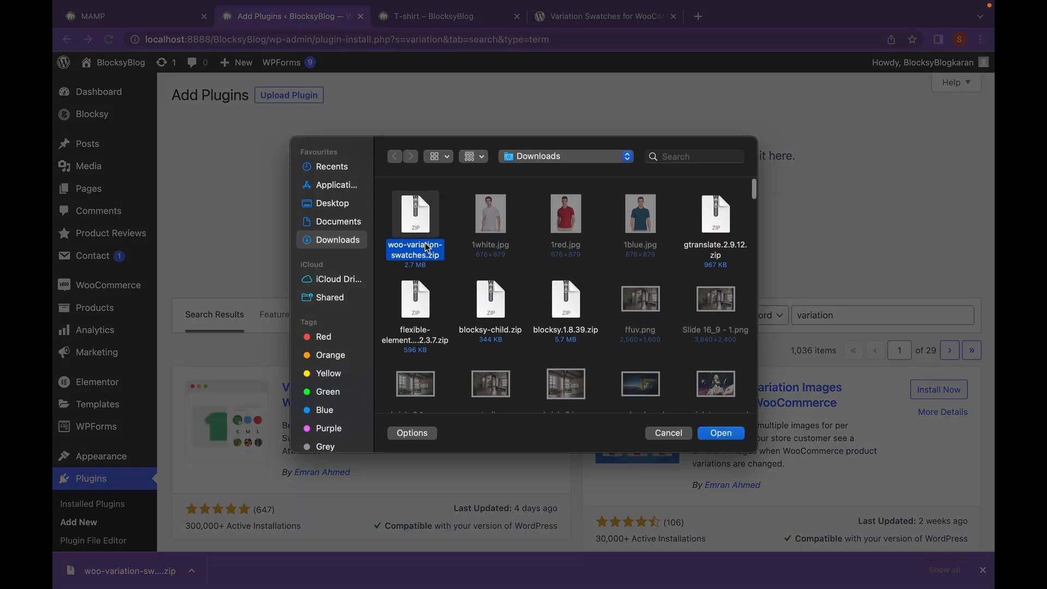
click(721, 433)
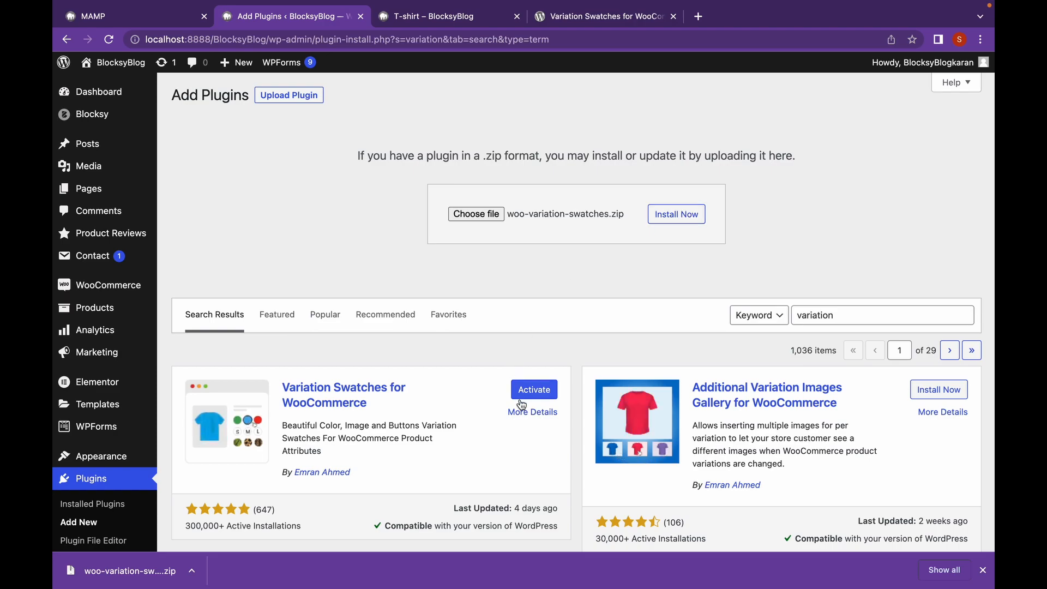
click(533, 389)
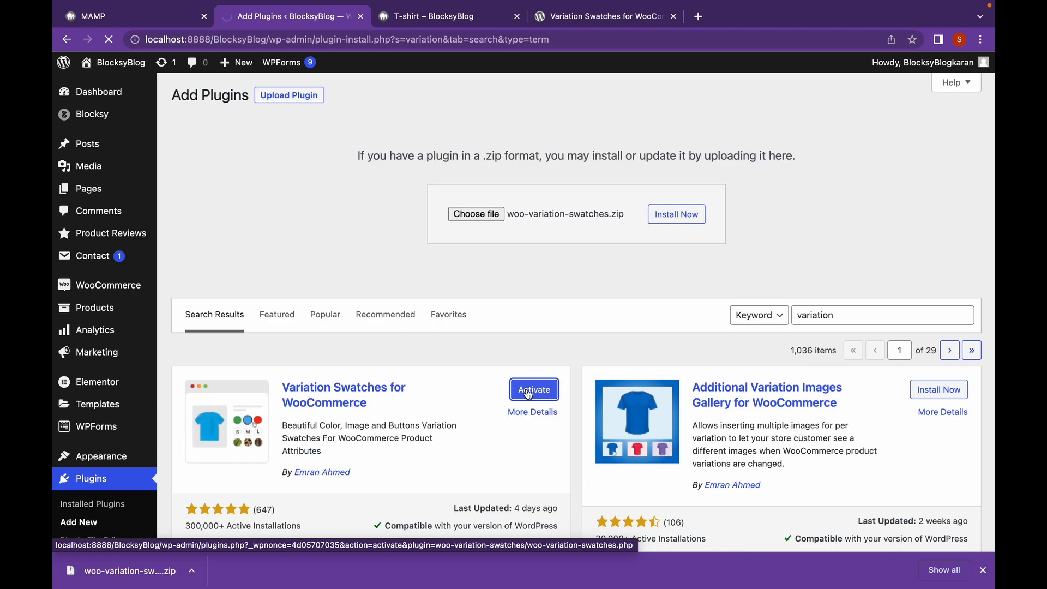
click(532, 389)
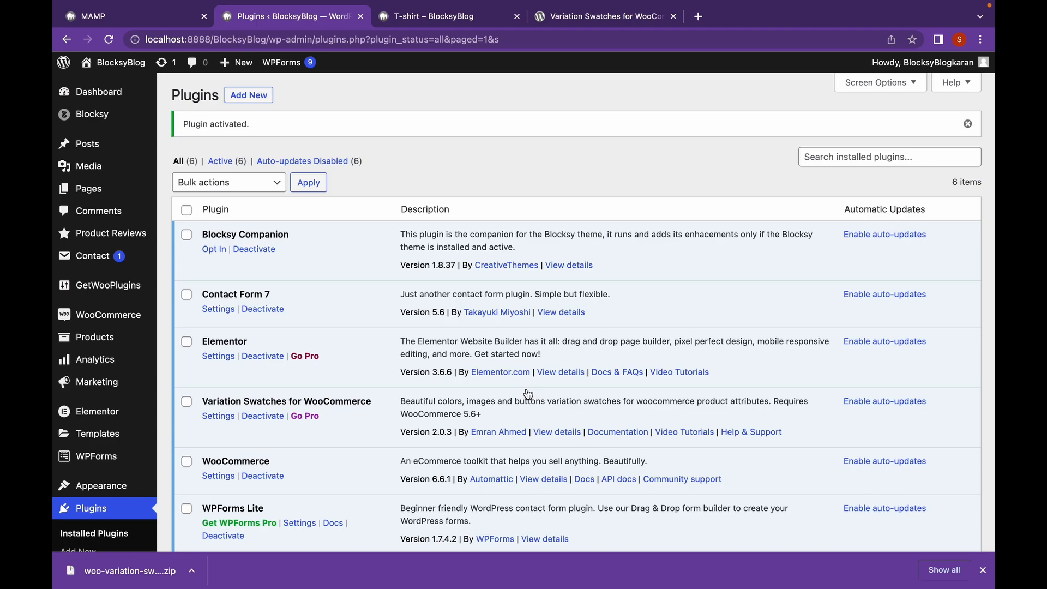
mouse_move(108, 315)
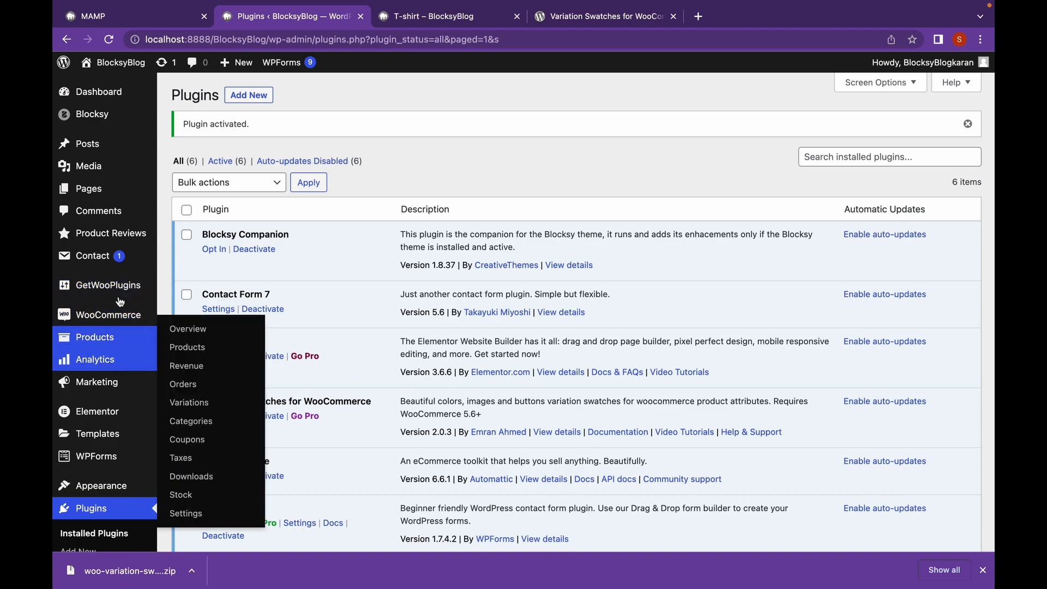
mouse_move(94, 336)
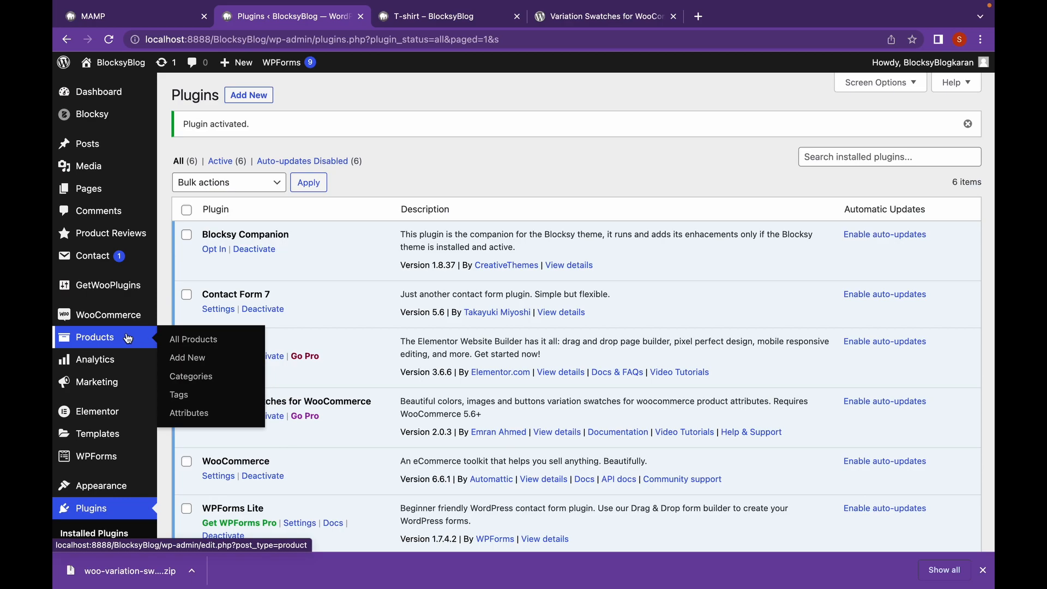
Under Products > Attributes, set the Color attribute's type to Color and update it
click(189, 412)
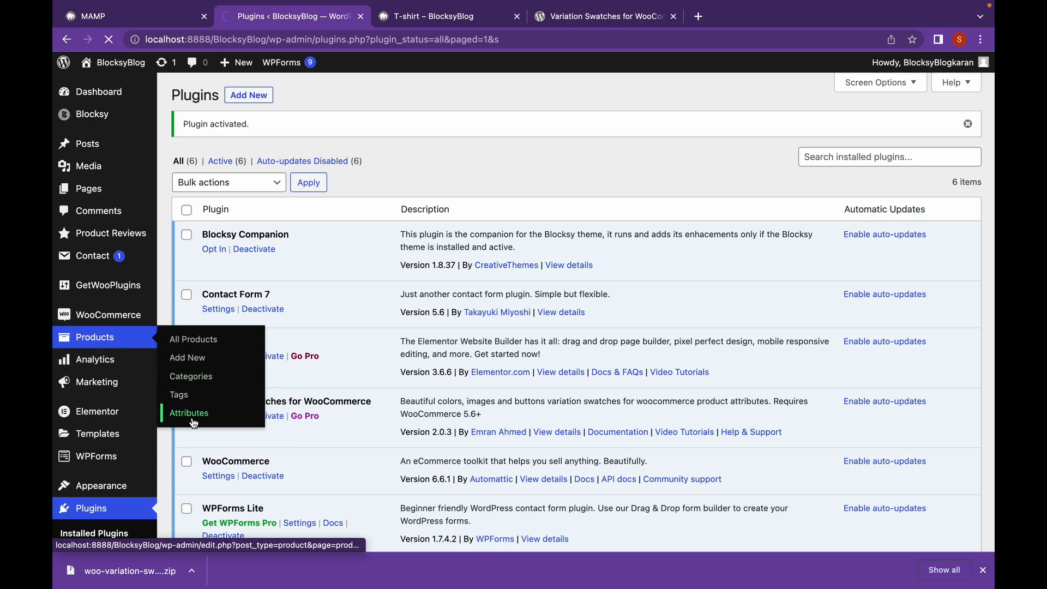
click(189, 413)
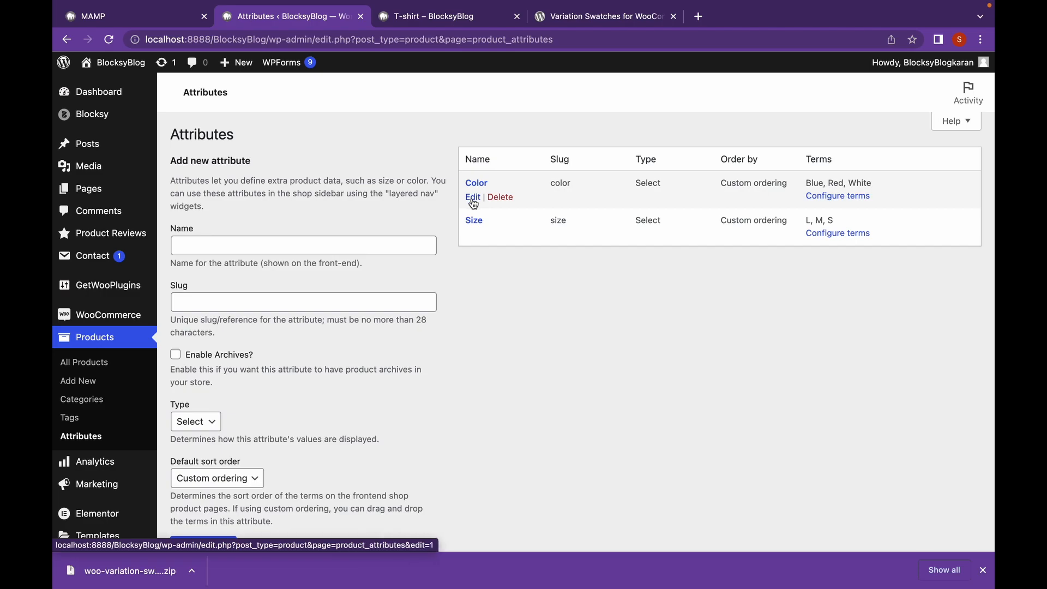
click(472, 196)
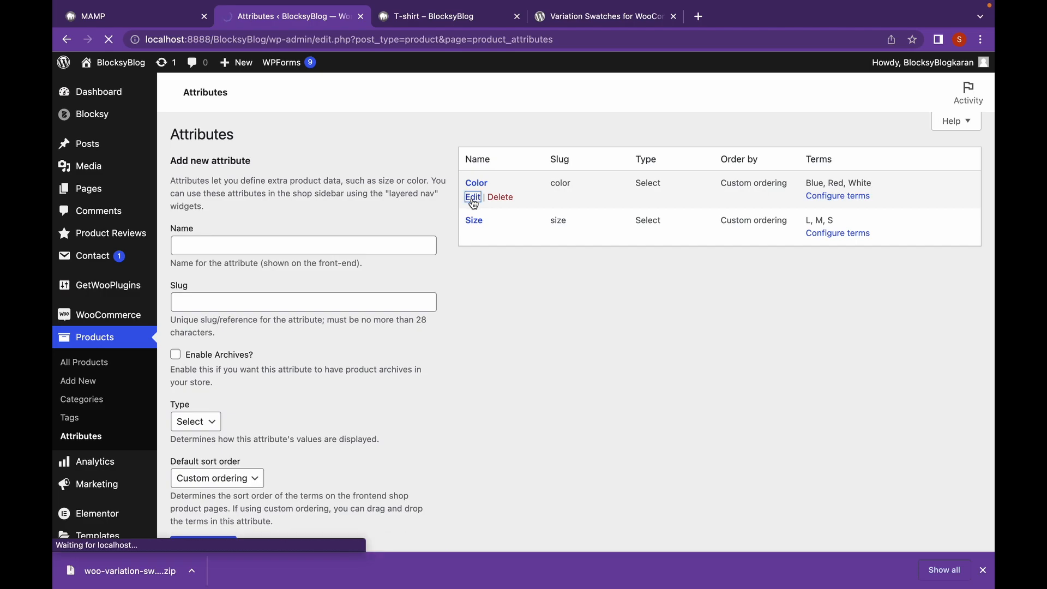
click(472, 197)
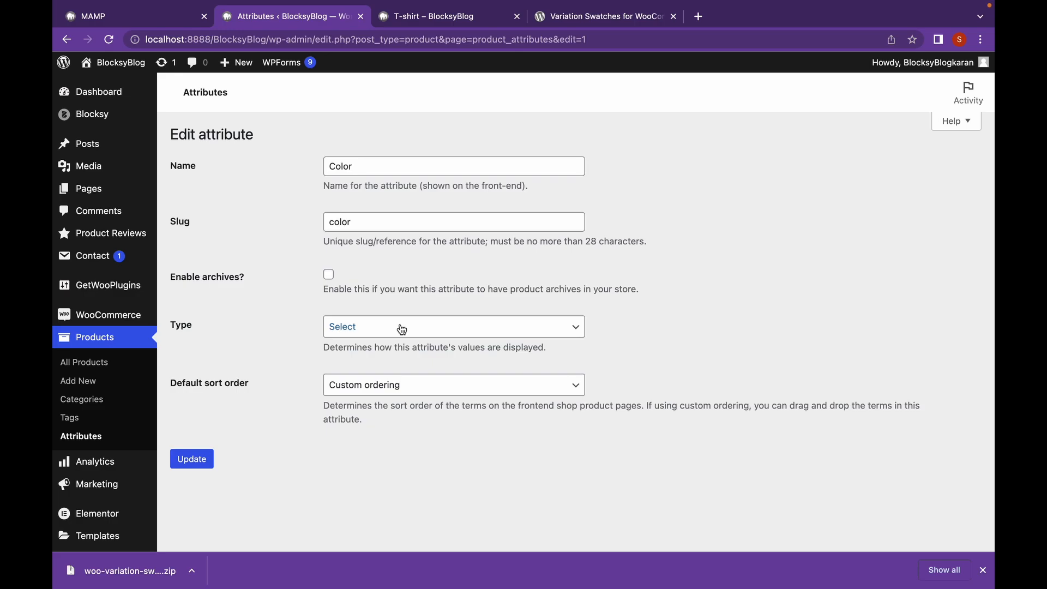
click(453, 327)
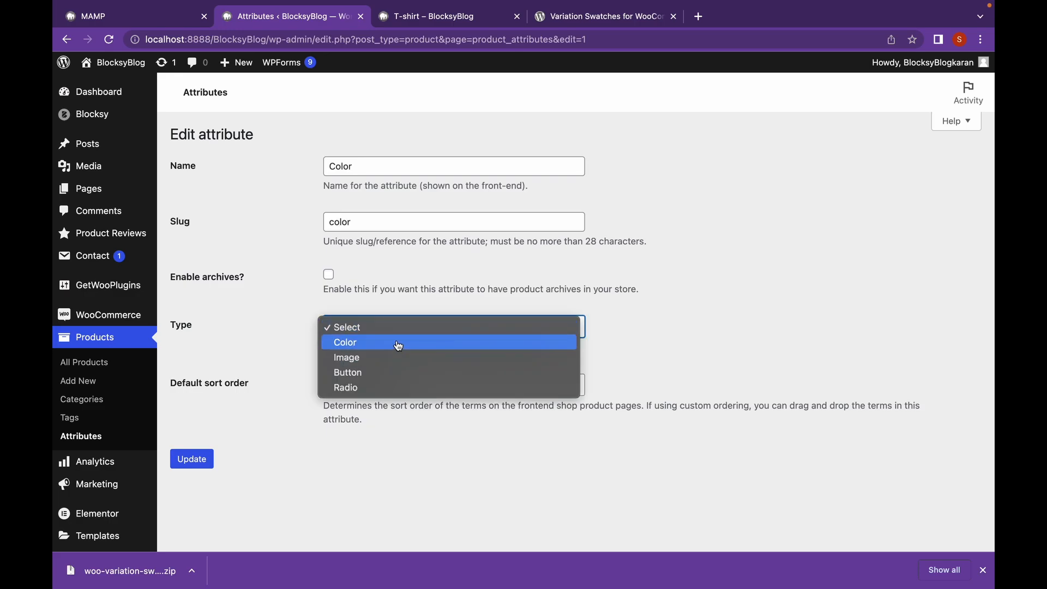
click(345, 341)
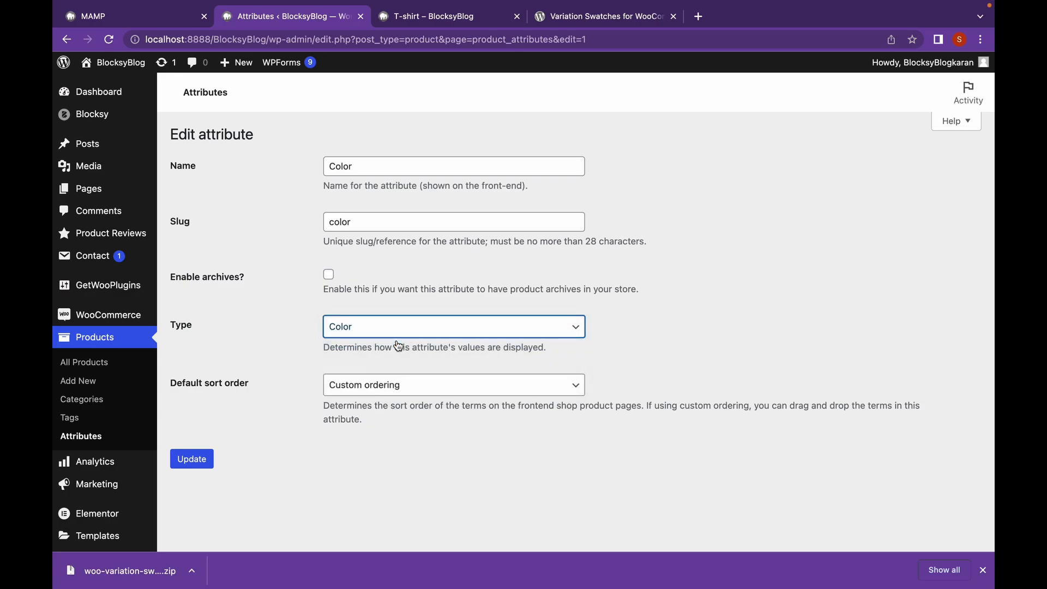
click(191, 458)
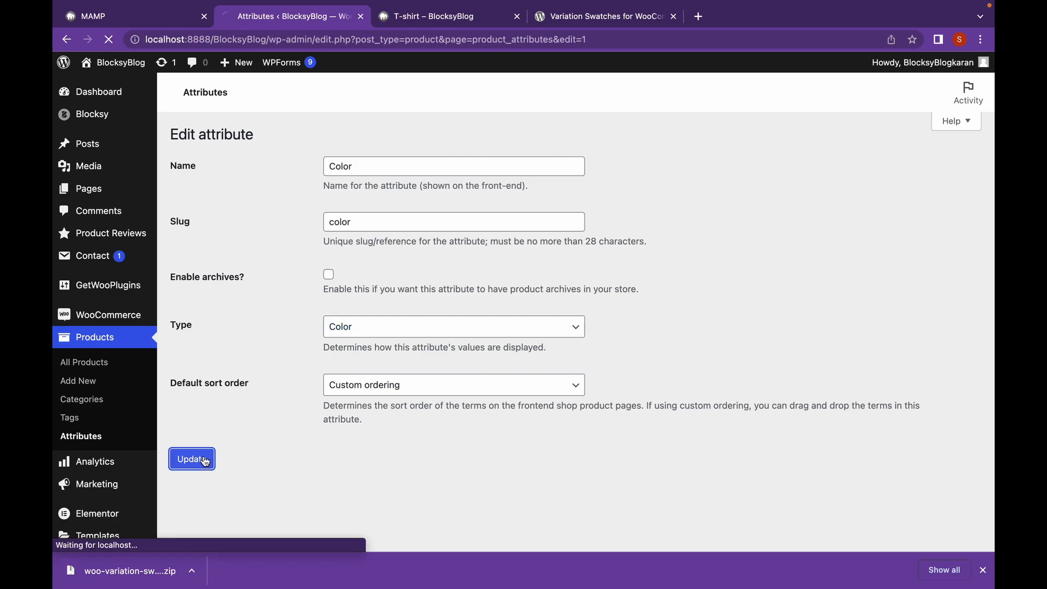
click(192, 459)
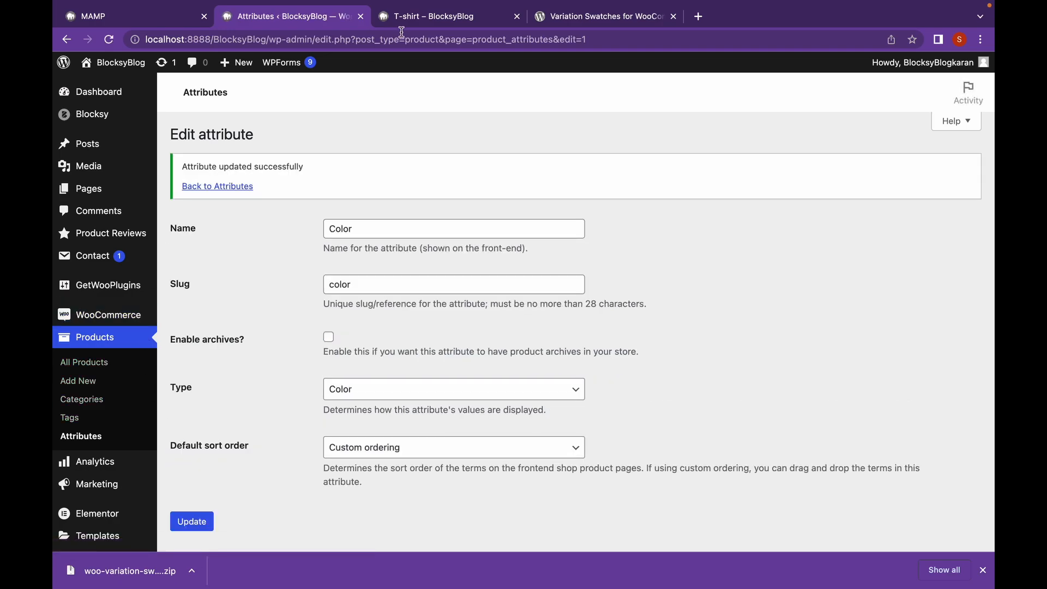
click(444, 15)
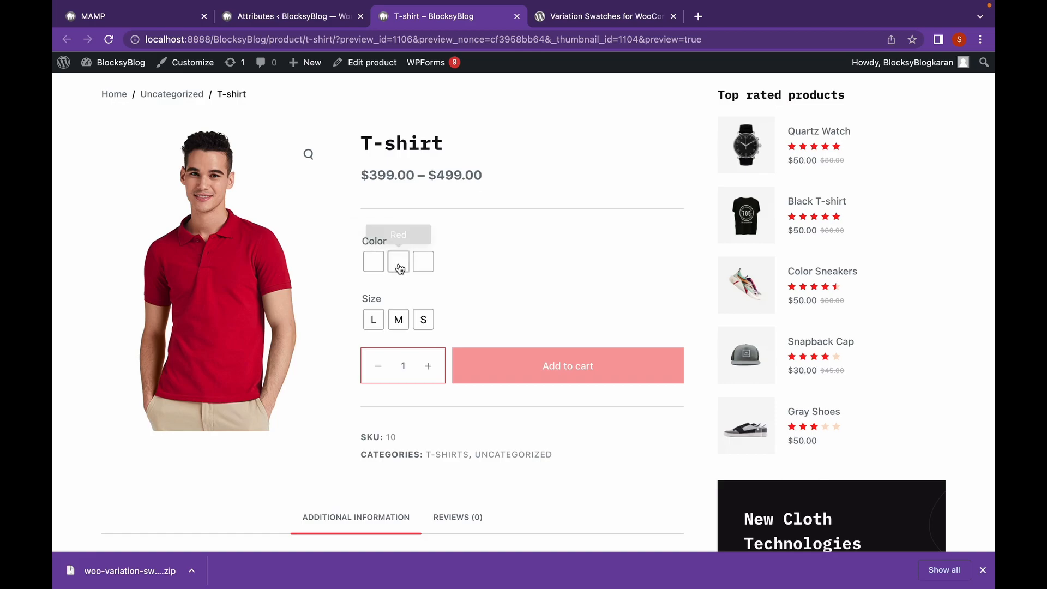
Pick the Red swatch on the T-shirt product page
click(398, 261)
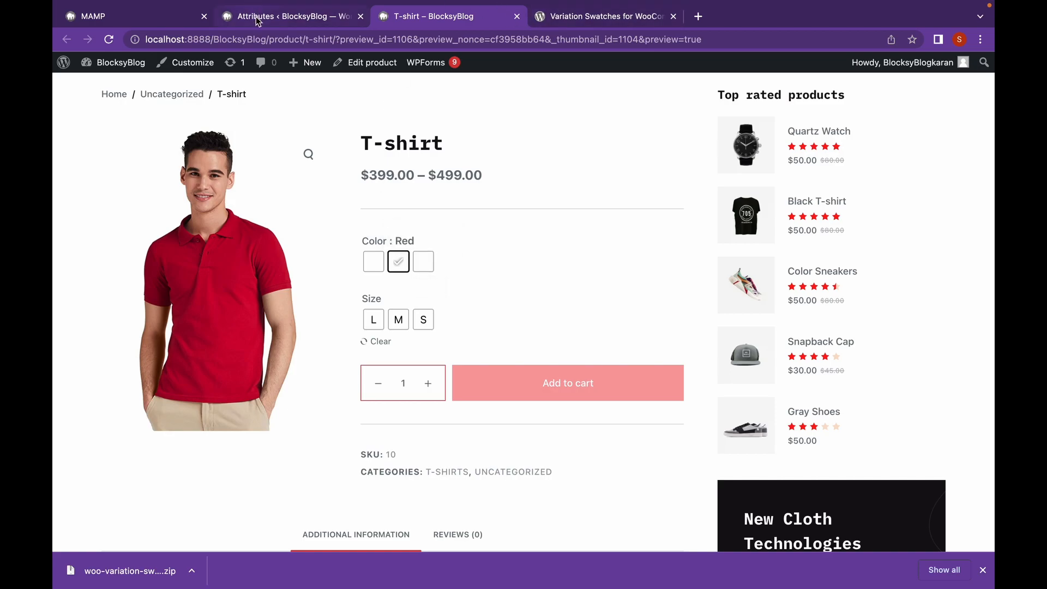
Return to the Attributes list showing Color (Blue, Red, White) and Size (L, M, S)
click(290, 16)
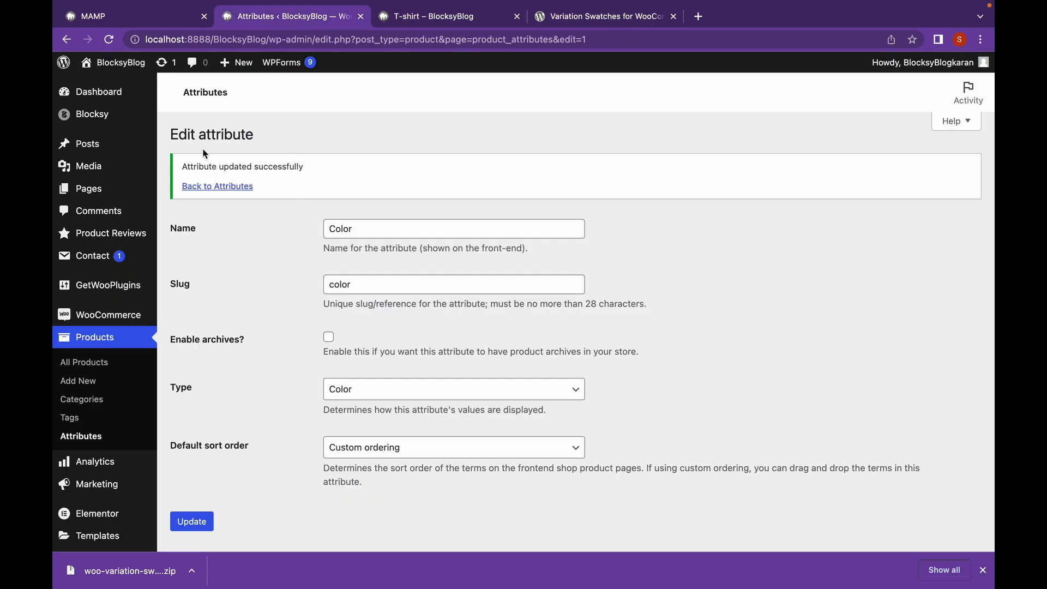
mouse_move(245, 329)
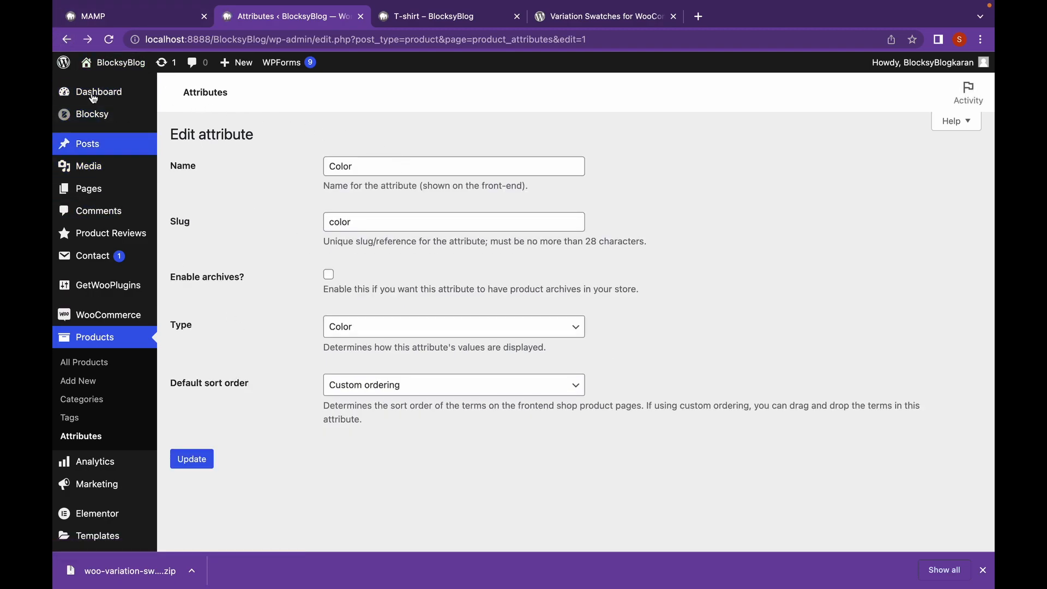
click(192, 459)
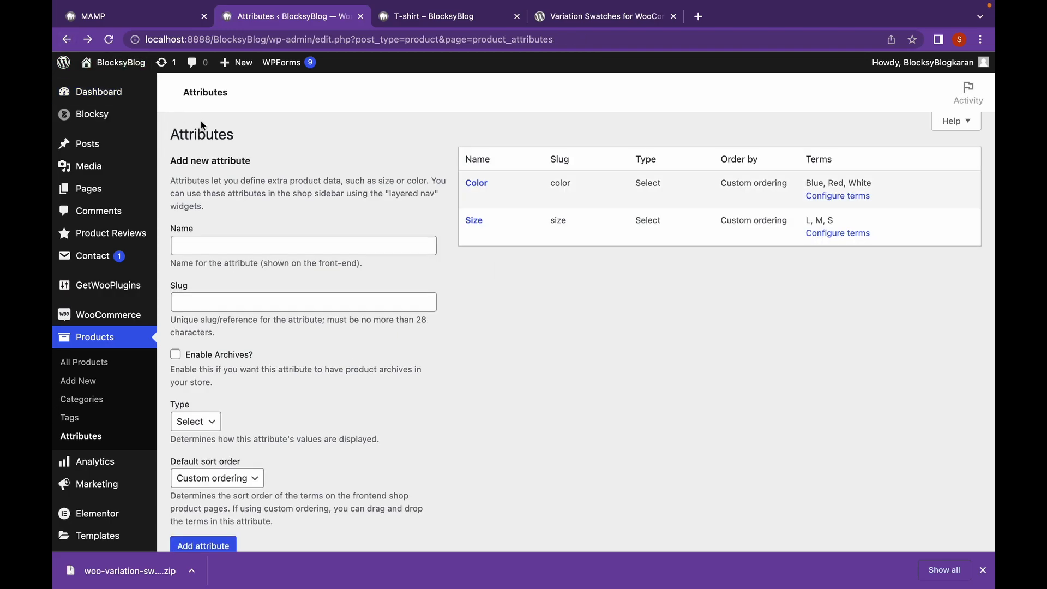
mouse_move(476, 182)
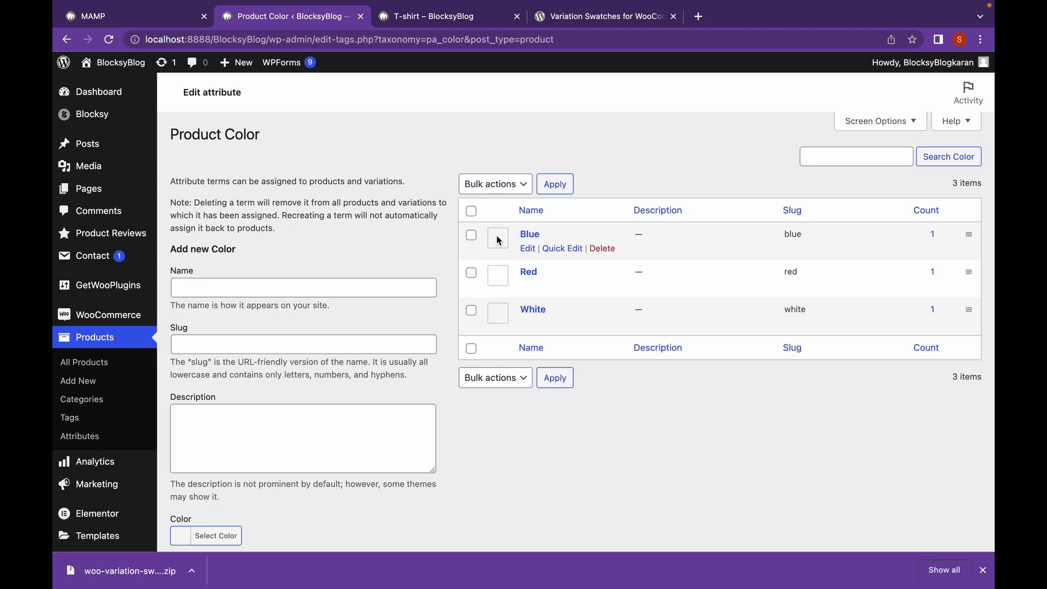
mouse_move(527, 248)
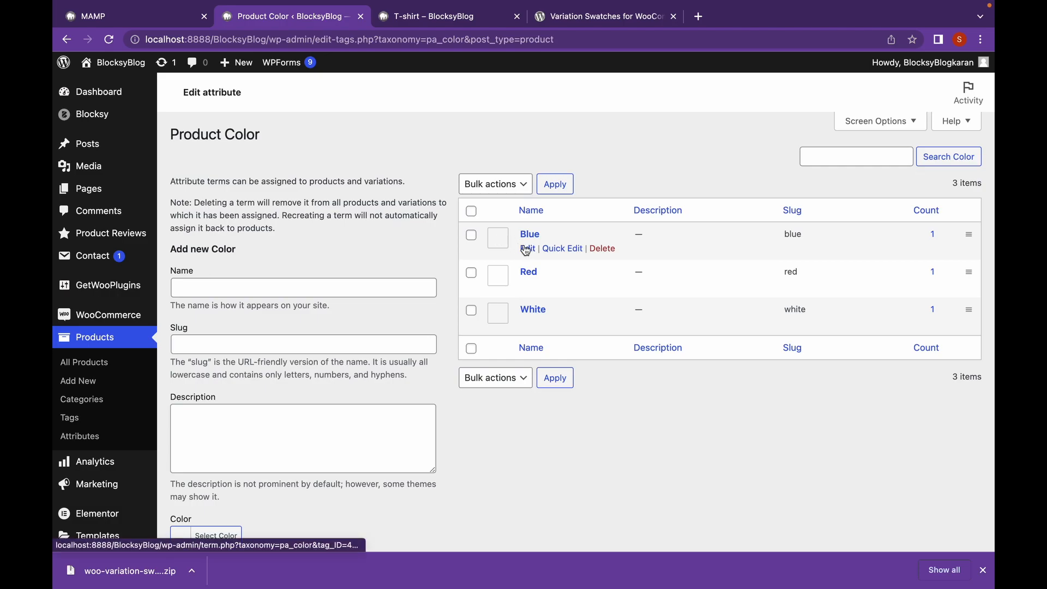
Edit the Blue colour term, choose a blue swatch, and update it
click(527, 247)
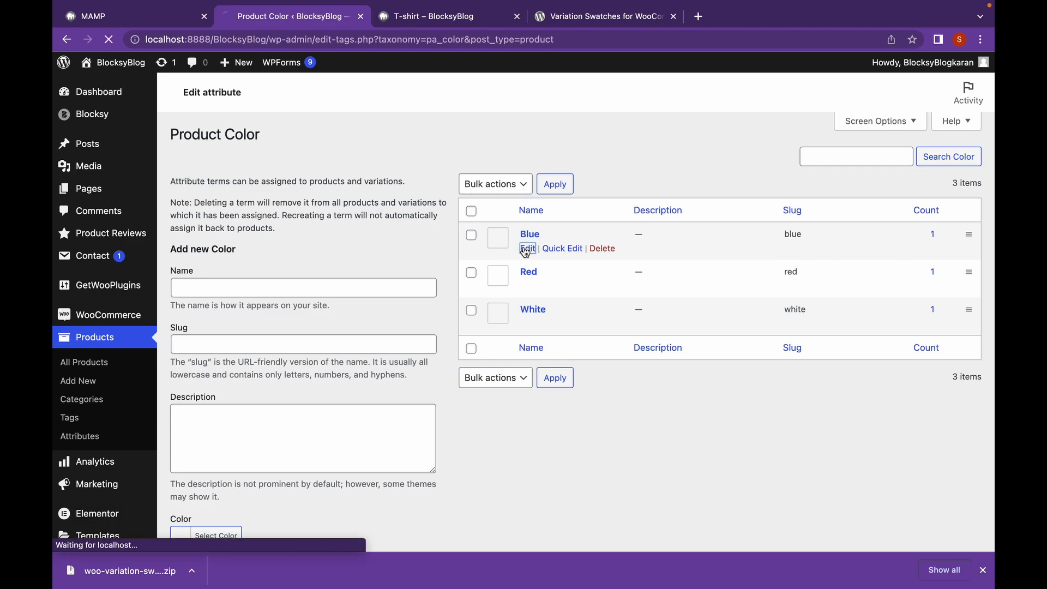
click(527, 248)
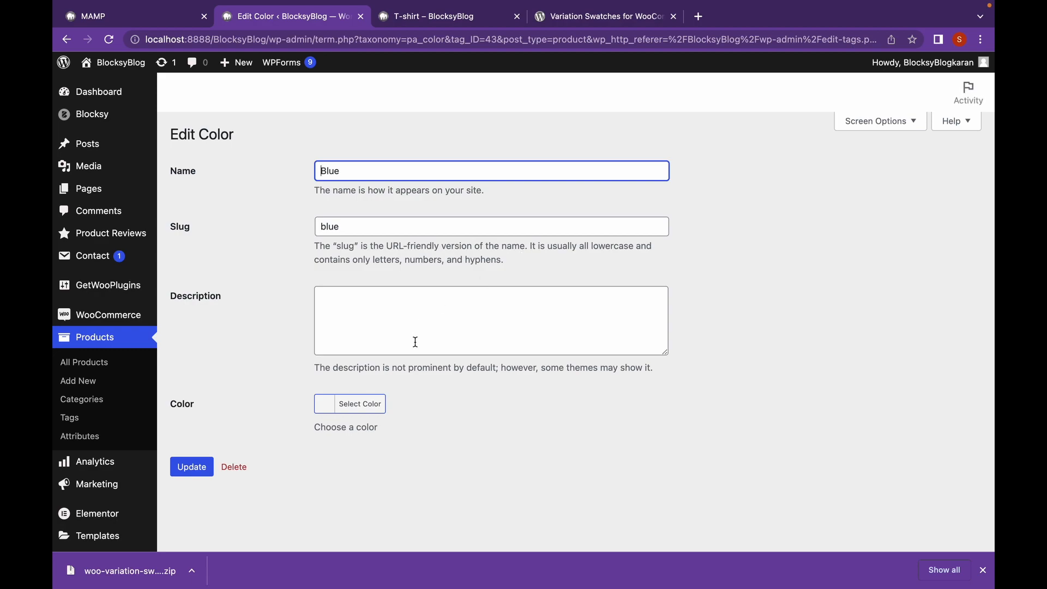
click(360, 403)
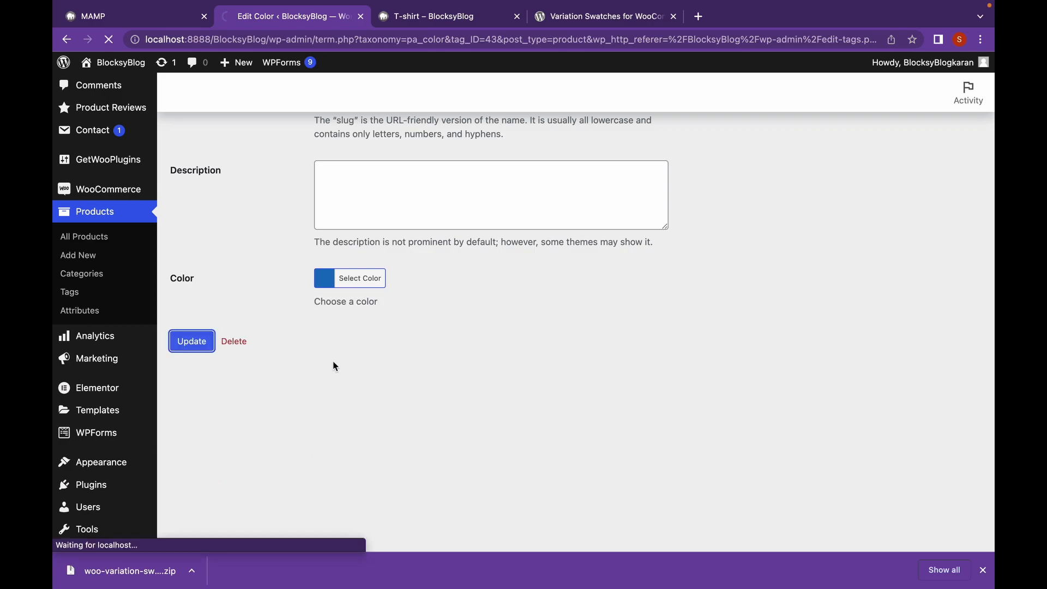
click(191, 341)
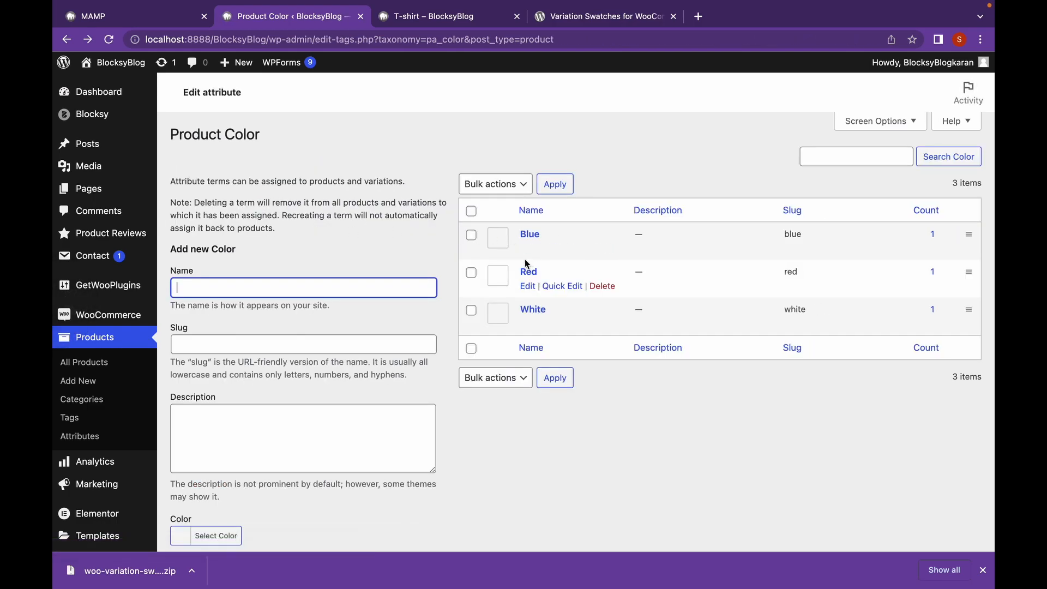
mouse_move(527, 286)
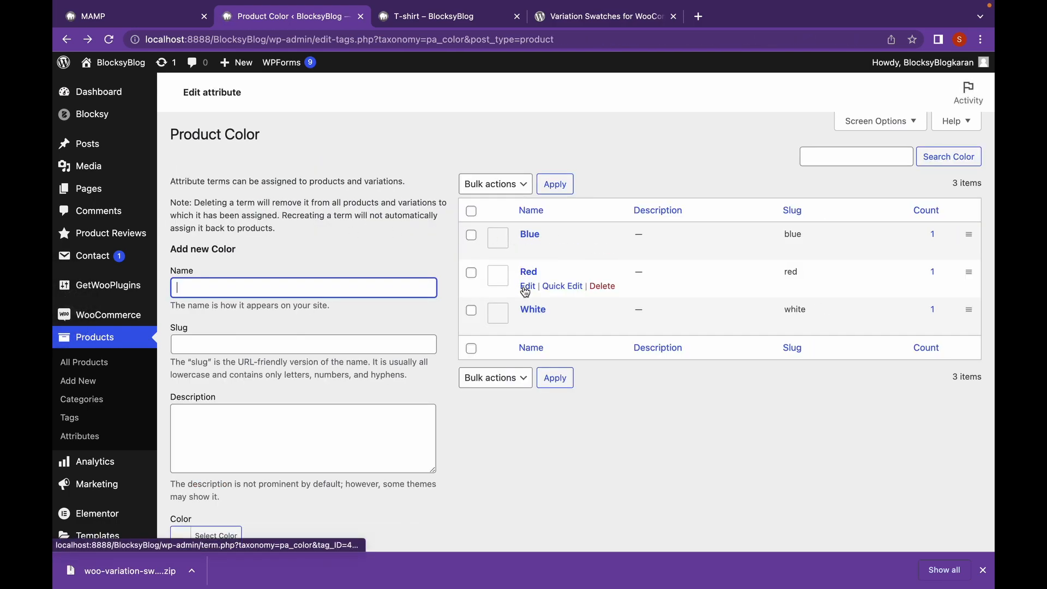
Give the Red term a red swatch, update it, and return to the Product Color list
click(527, 286)
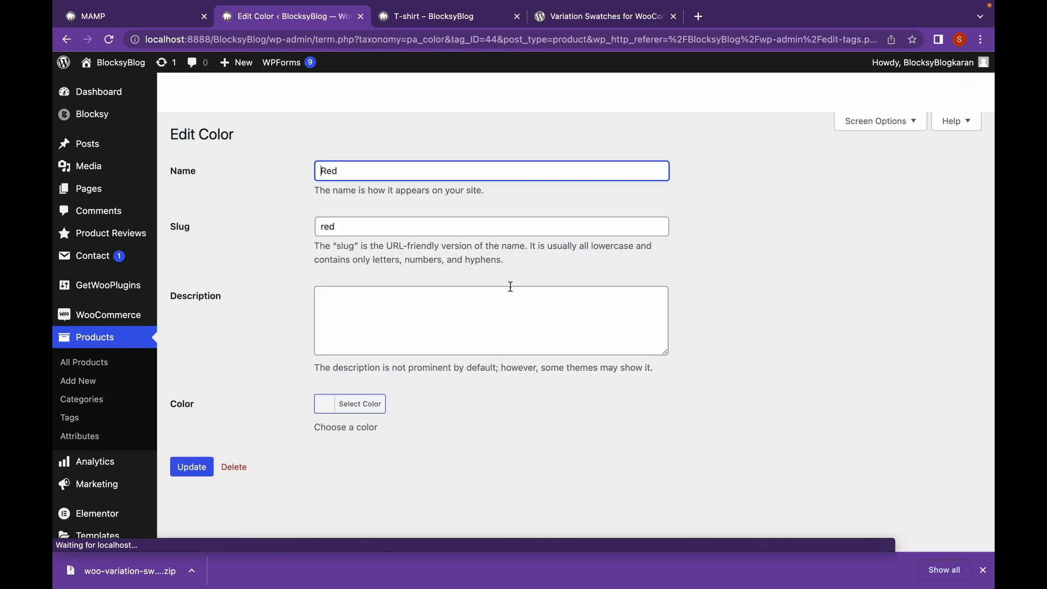
click(359, 403)
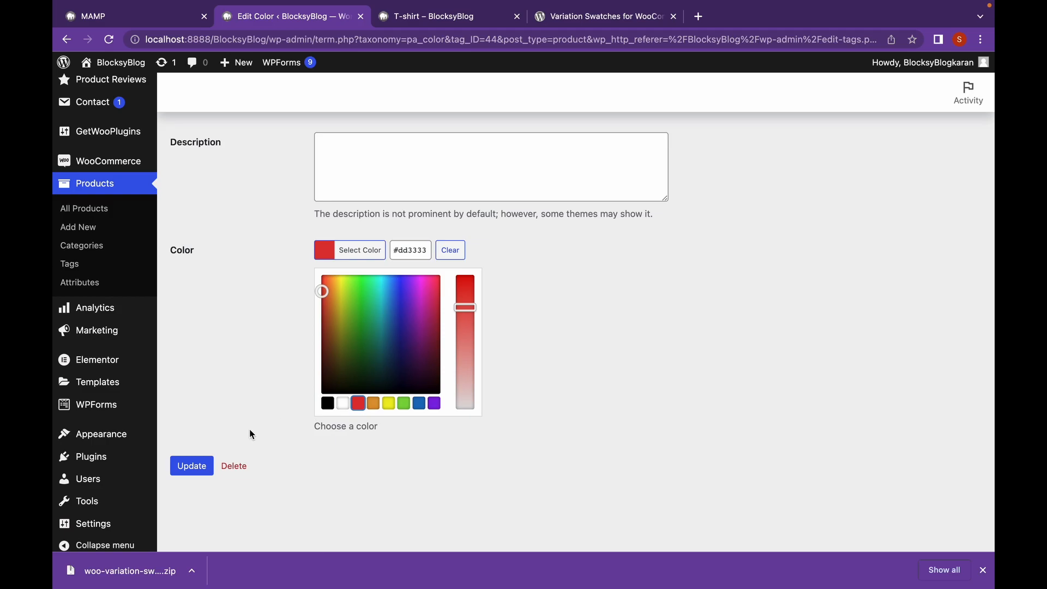
click(191, 313)
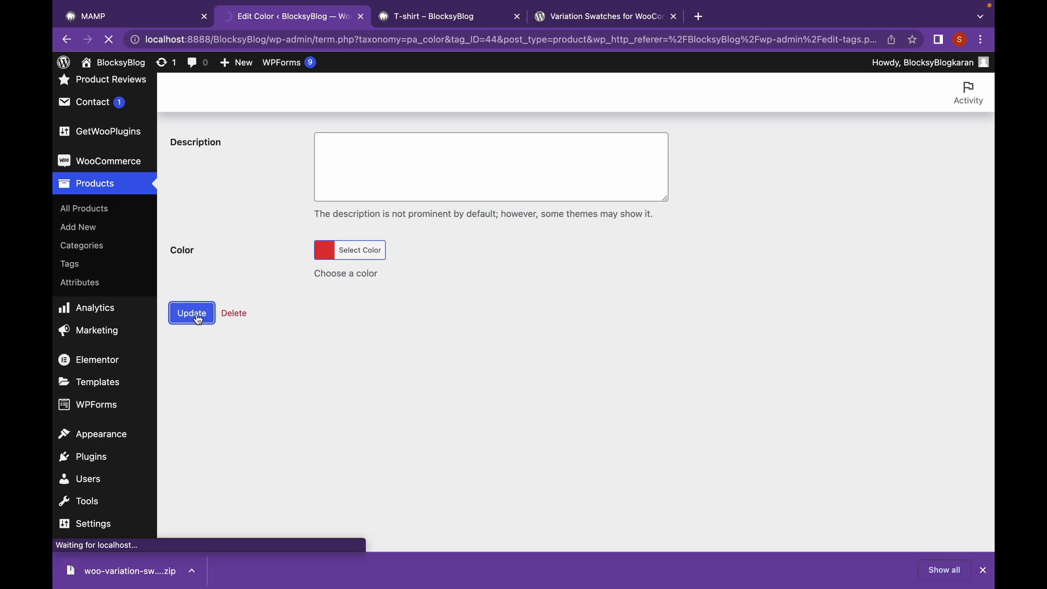
click(191, 313)
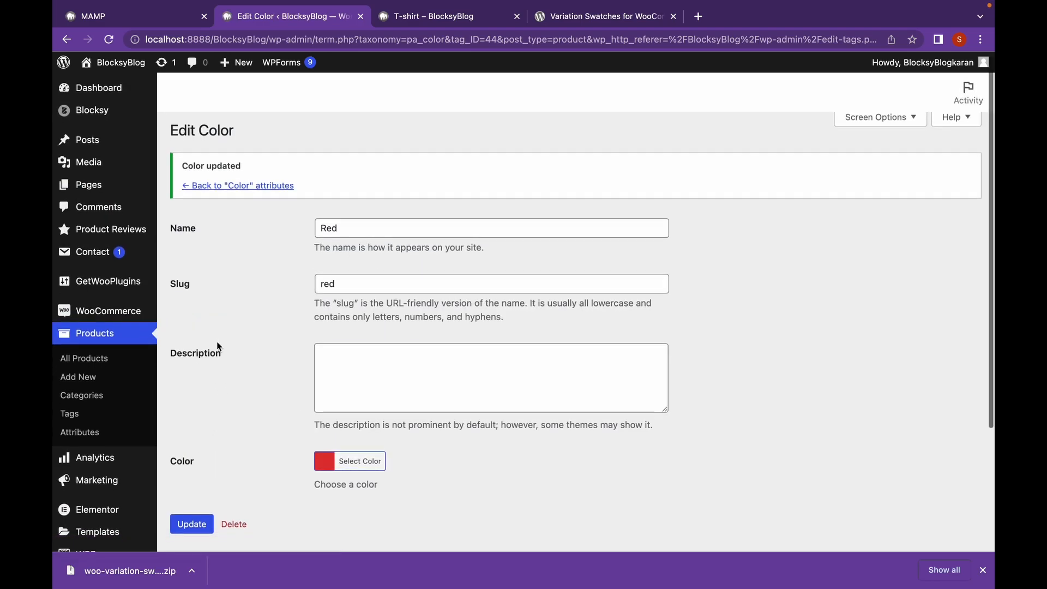
click(242, 185)
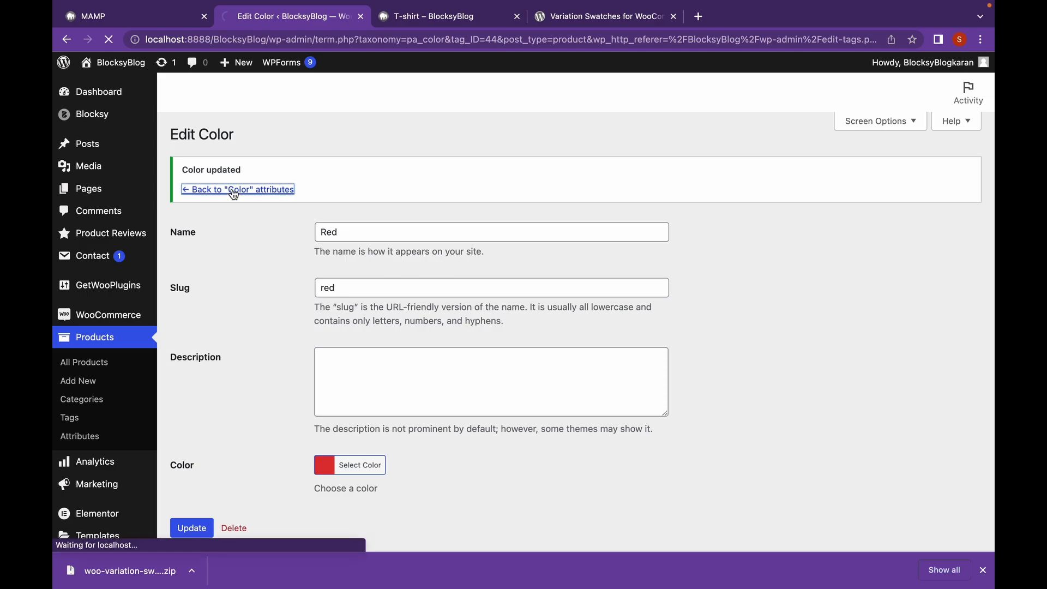
click(237, 189)
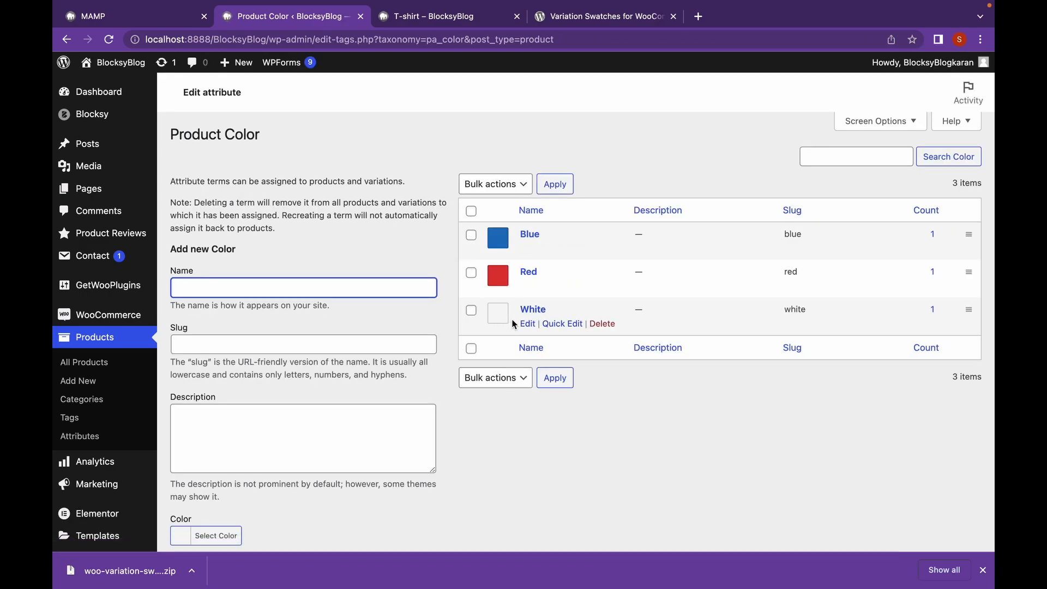
mouse_move(527, 324)
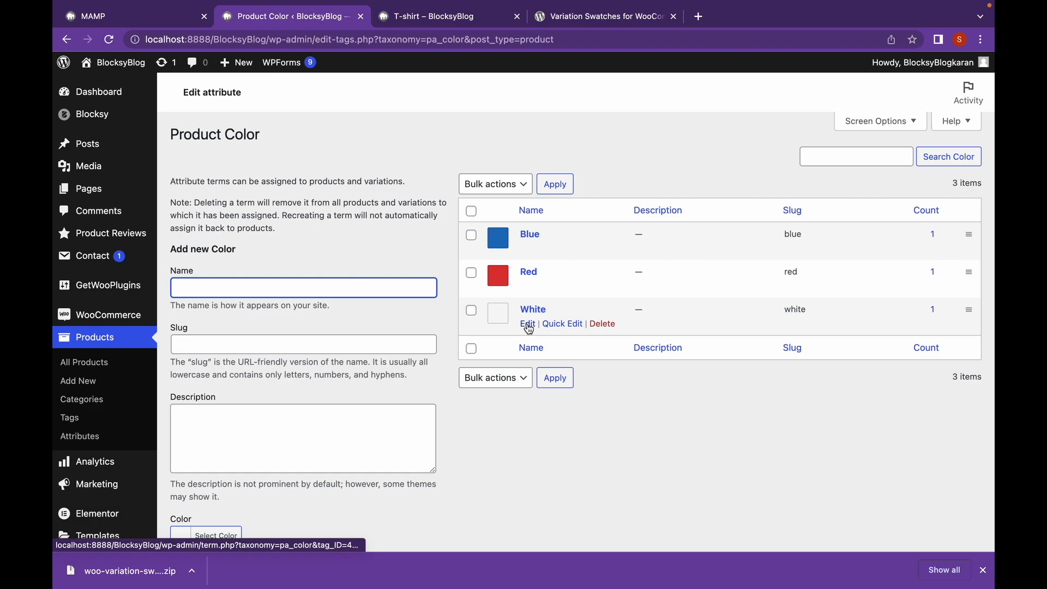
Set the White term's swatch to white (#ffffff), update it, and return to the T-shirt page
click(527, 323)
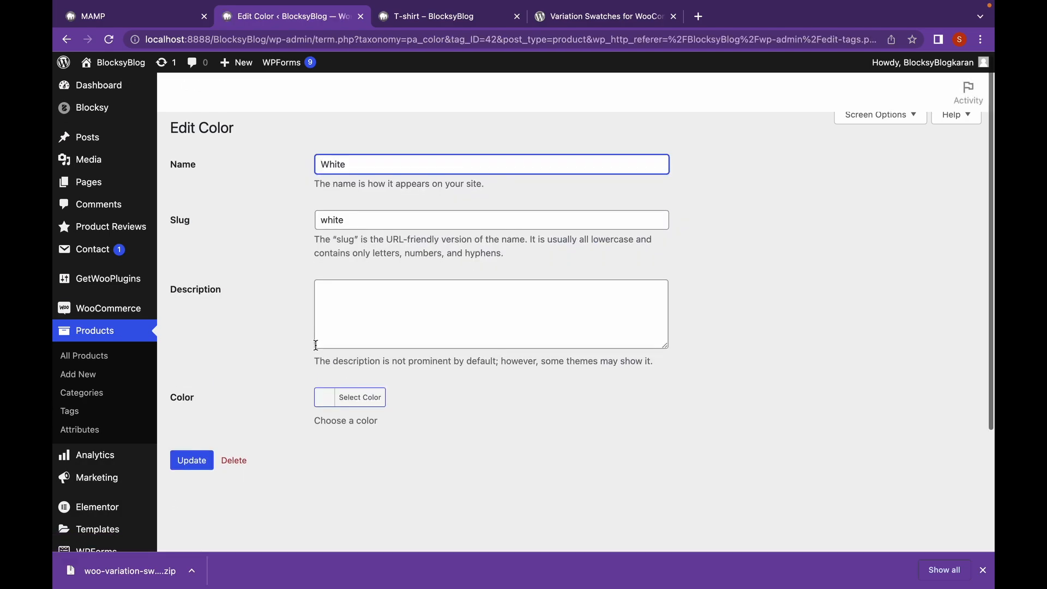
click(360, 397)
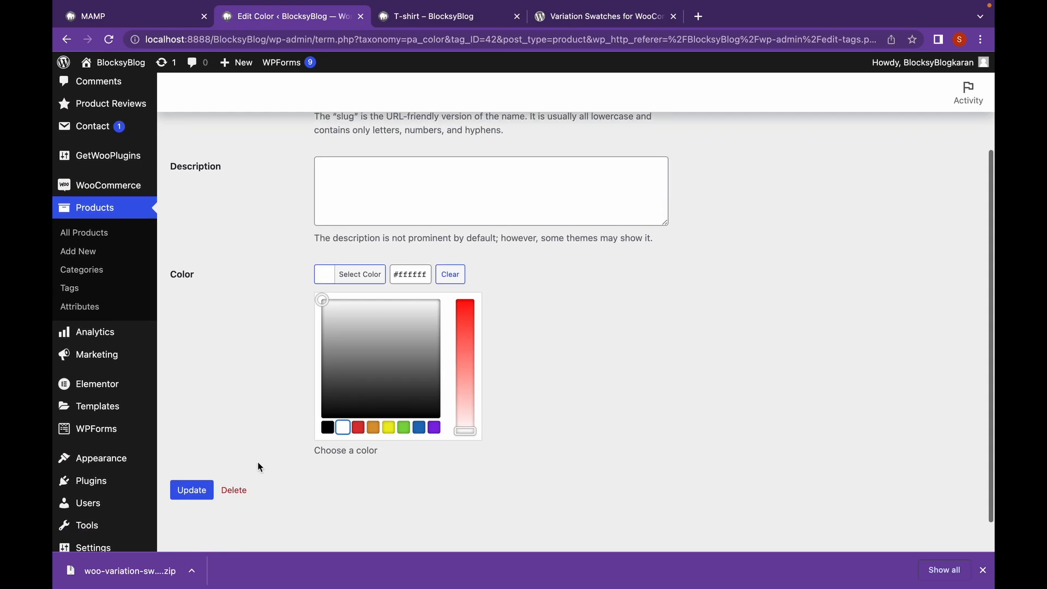
click(191, 337)
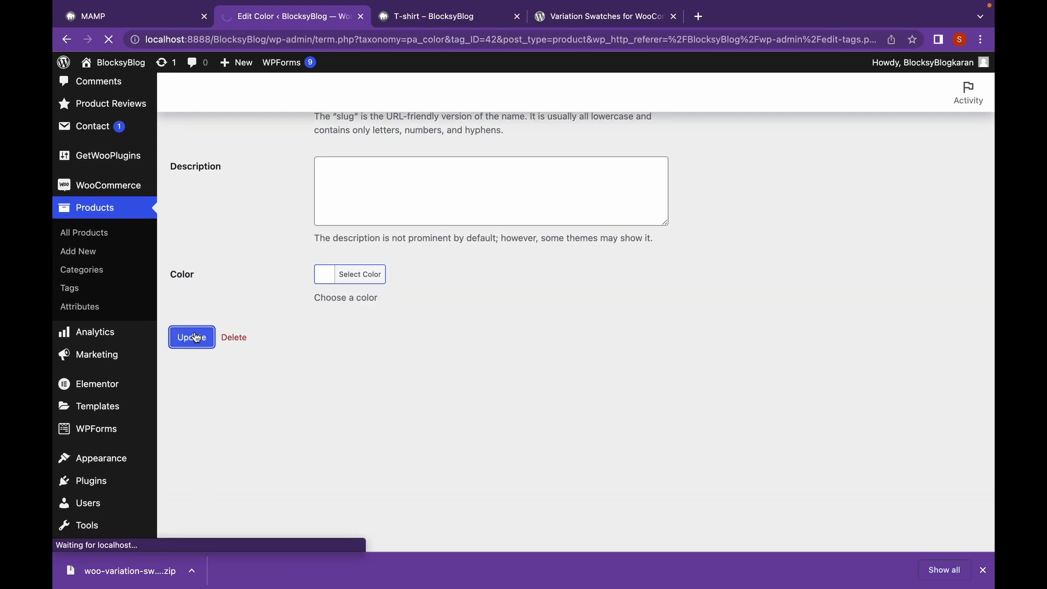
click(191, 337)
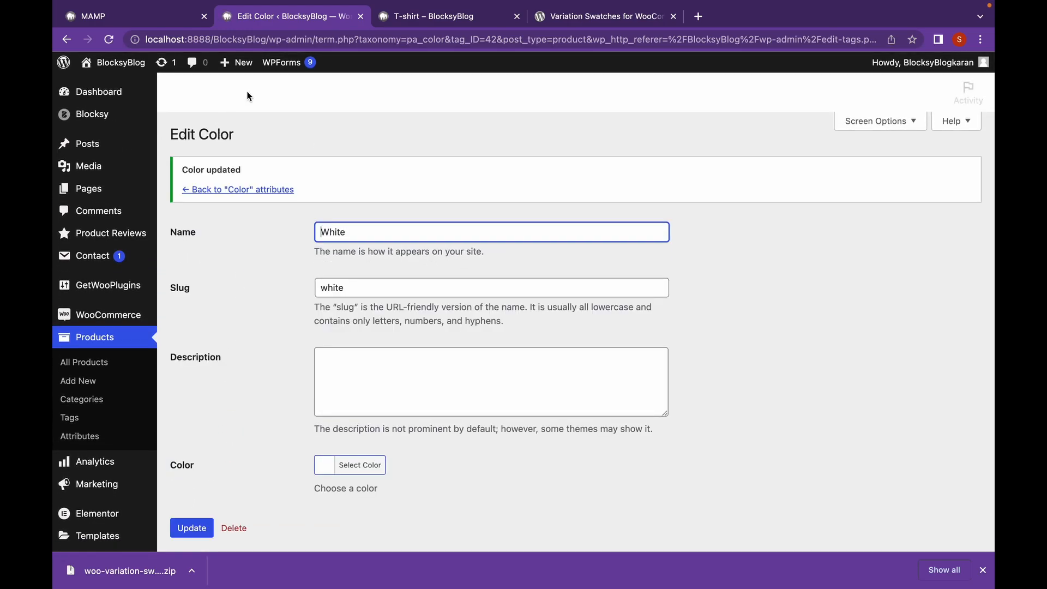
click(242, 189)
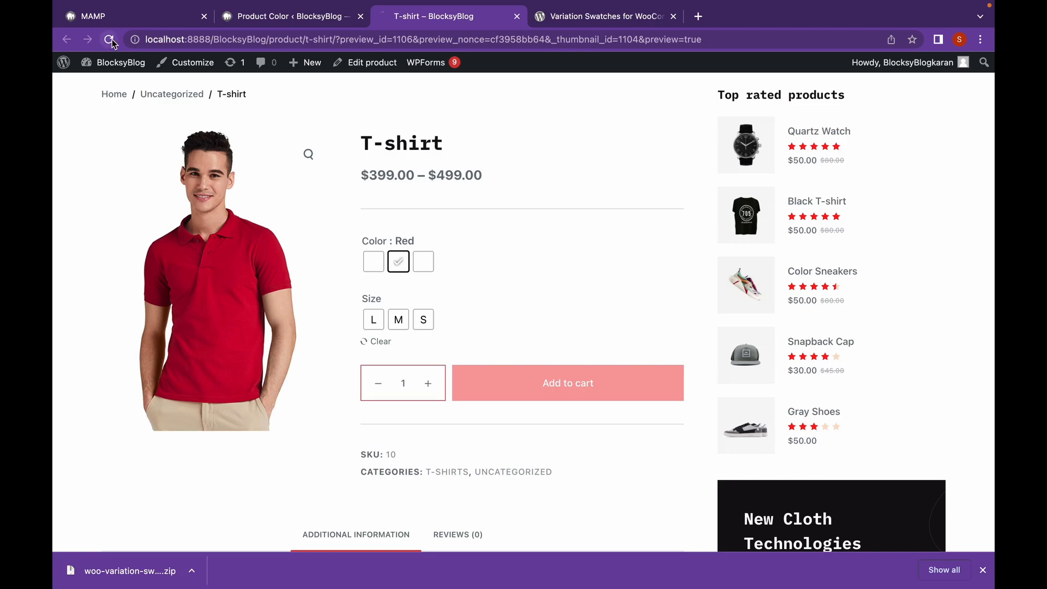
Reload the T-shirt page, choose the White swatch and size M, and open the cart
click(111, 39)
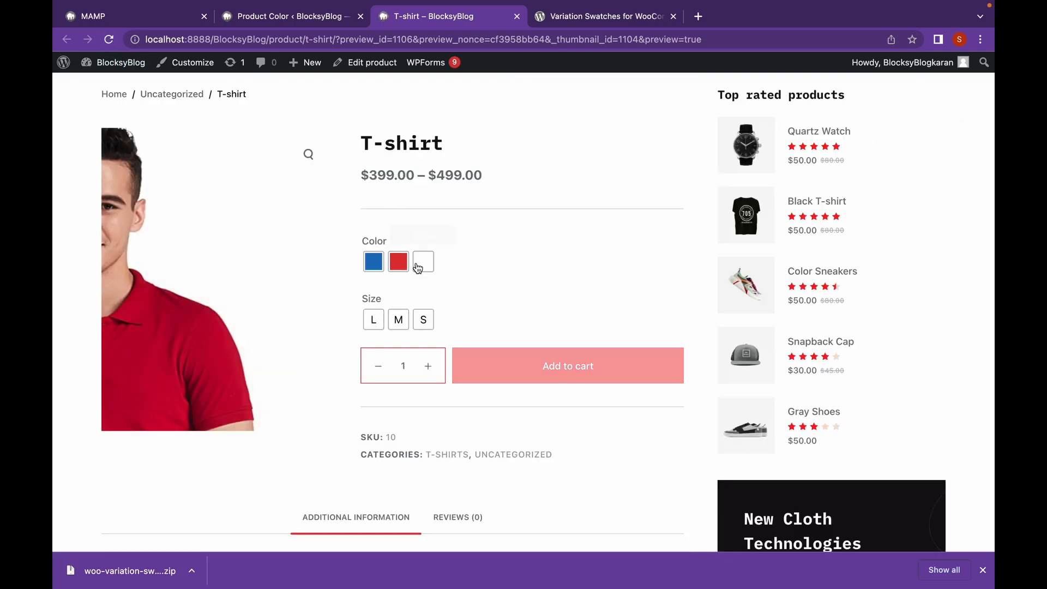
click(372, 262)
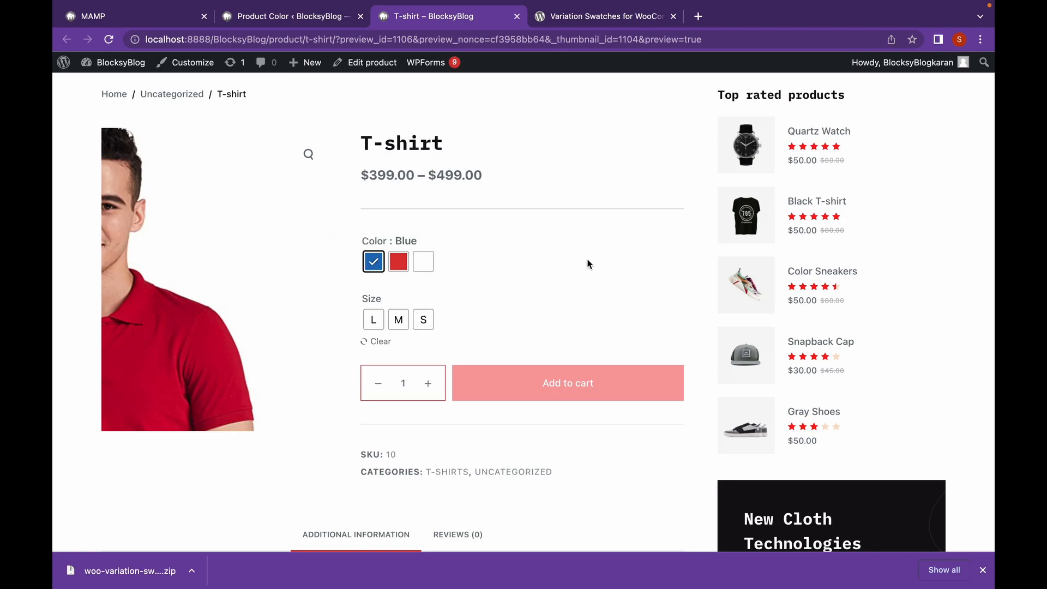
click(109, 39)
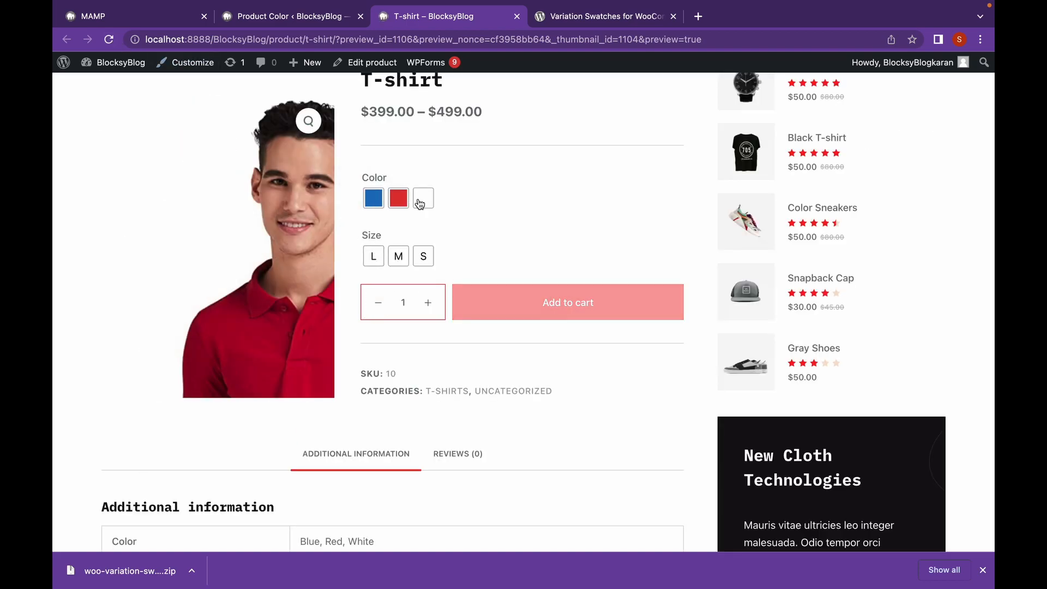
click(422, 197)
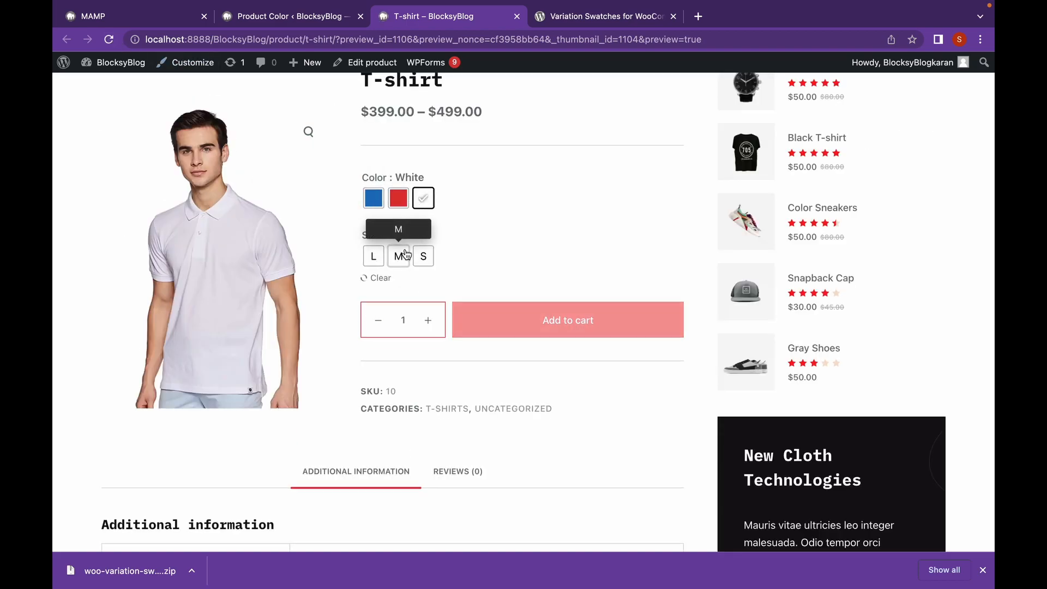
click(398, 256)
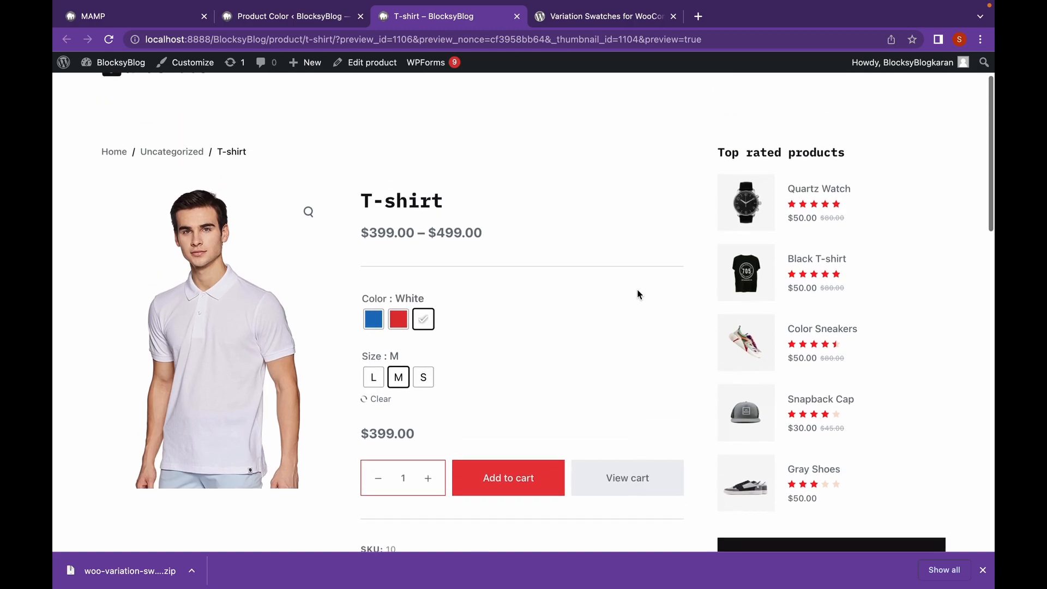
click(627, 479)
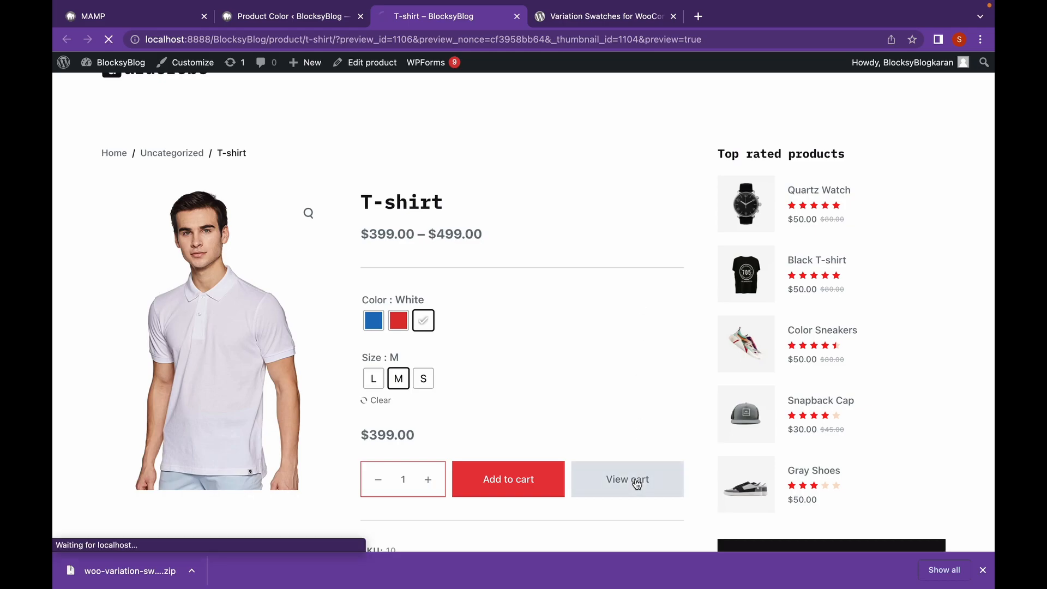
Open the cart and scroll to check T-shirt - White, size M at $399.00, total $474.00
click(627, 478)
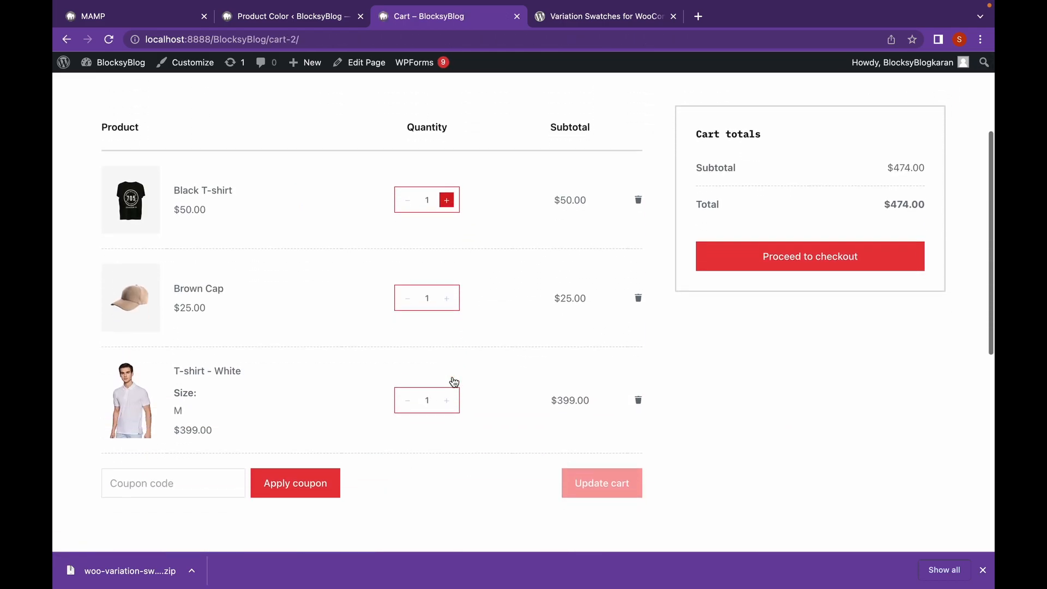
scroll(down, 3)
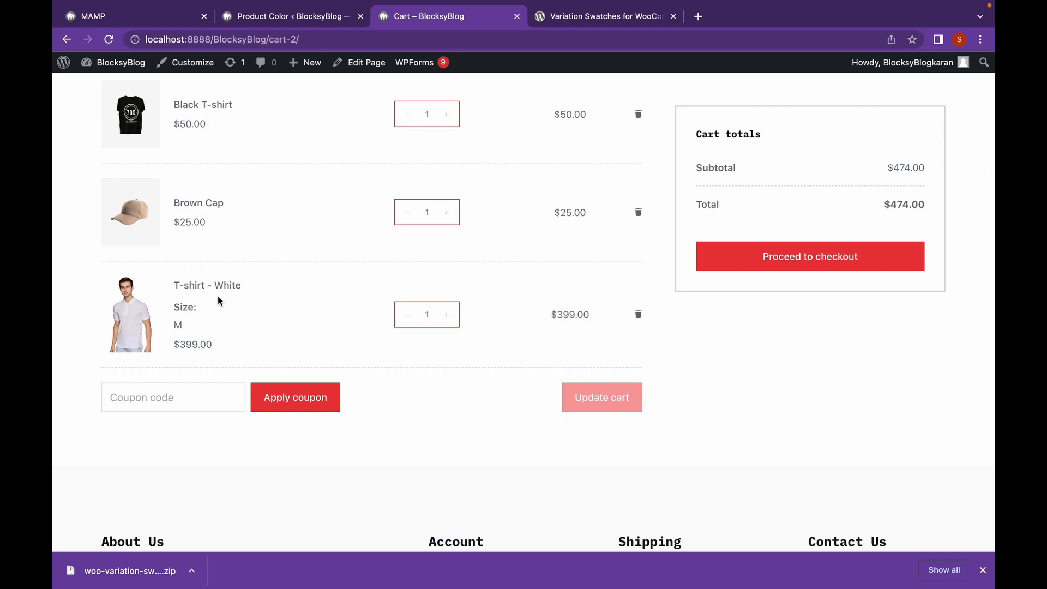
mouse_move(208, 285)
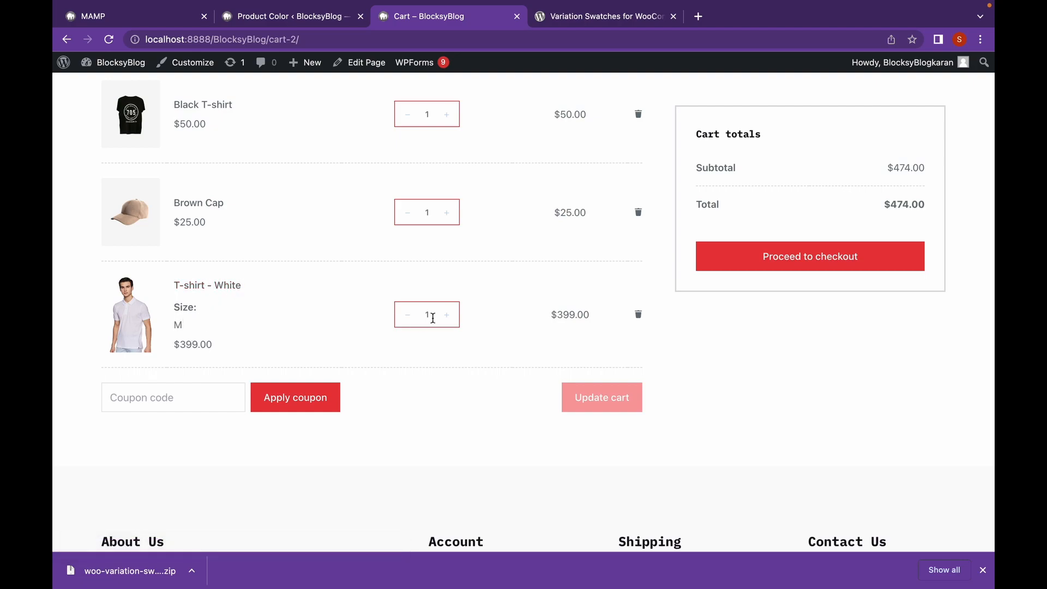
scroll(up, 3)
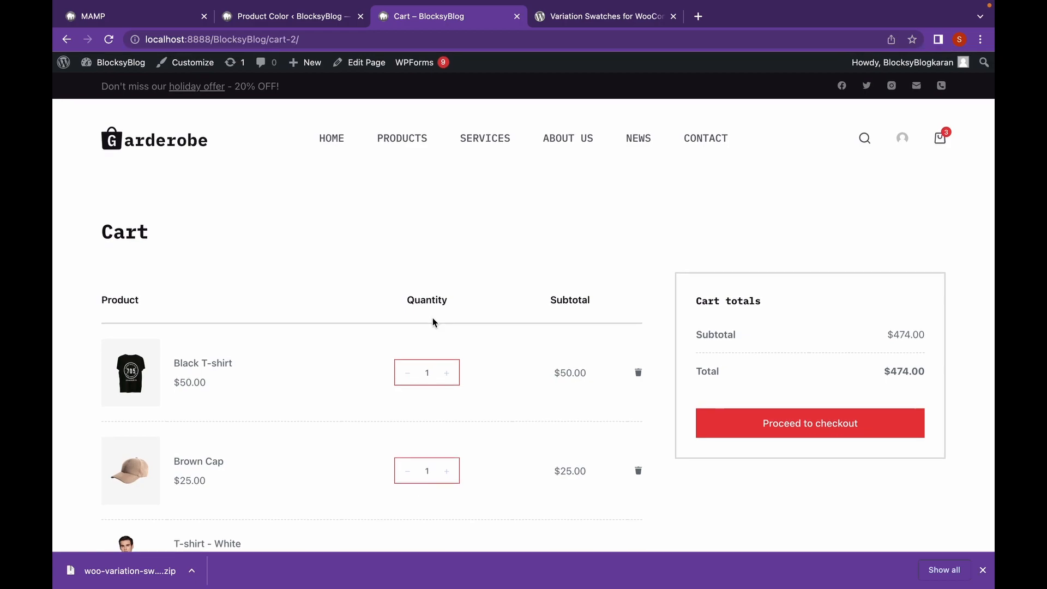